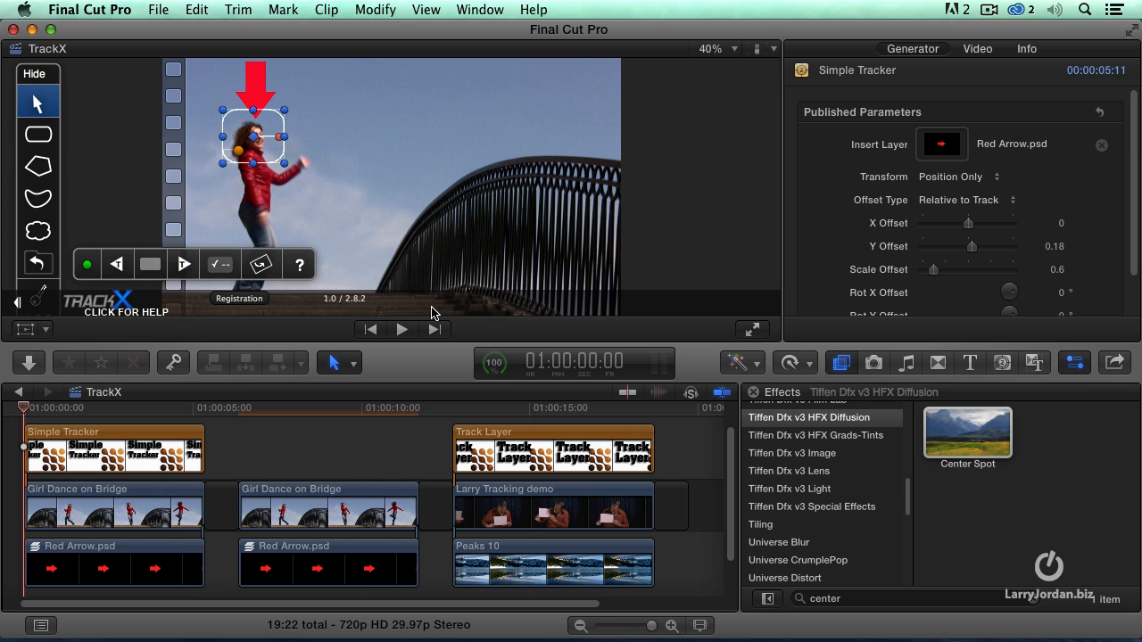
pyautogui.moveTo(147, 410)
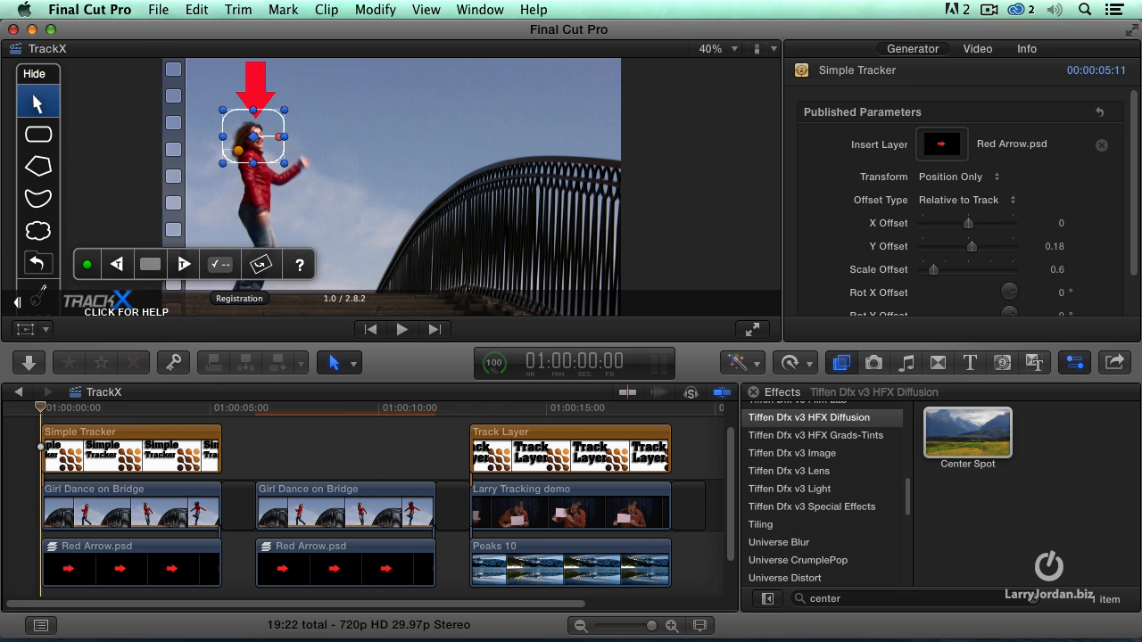
# Step: Play the Simple Tracker clip to preview the red arrow pinned above the dancer
pyautogui.click(402, 329)
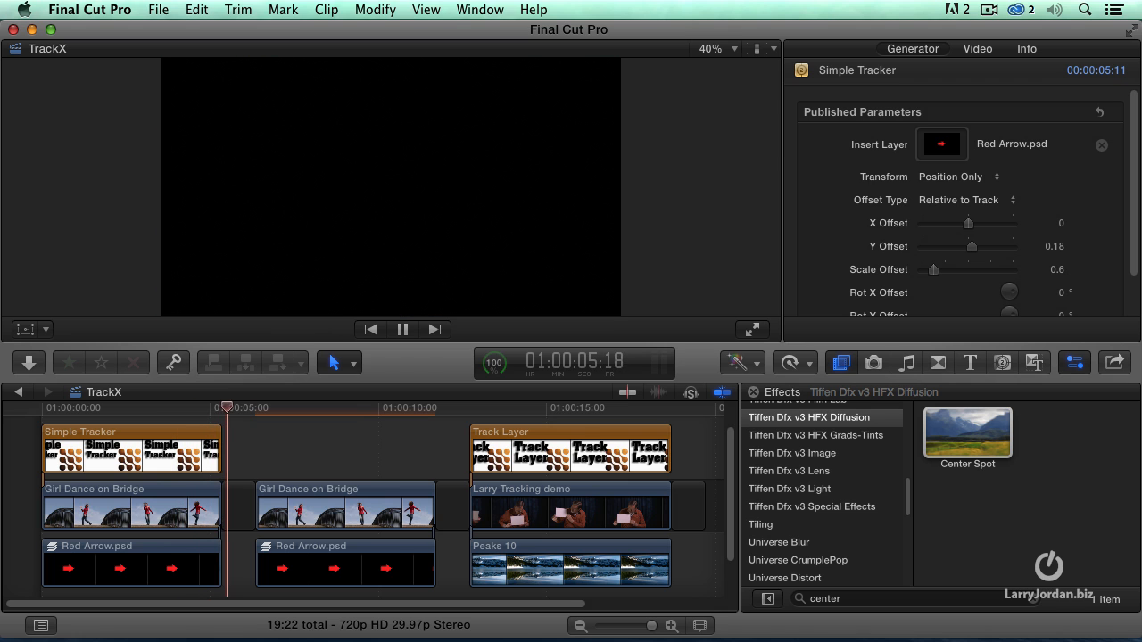
# Step: Select and play through the Track Layer demo clip, then bring up the generators list
pyautogui.click(530, 450)
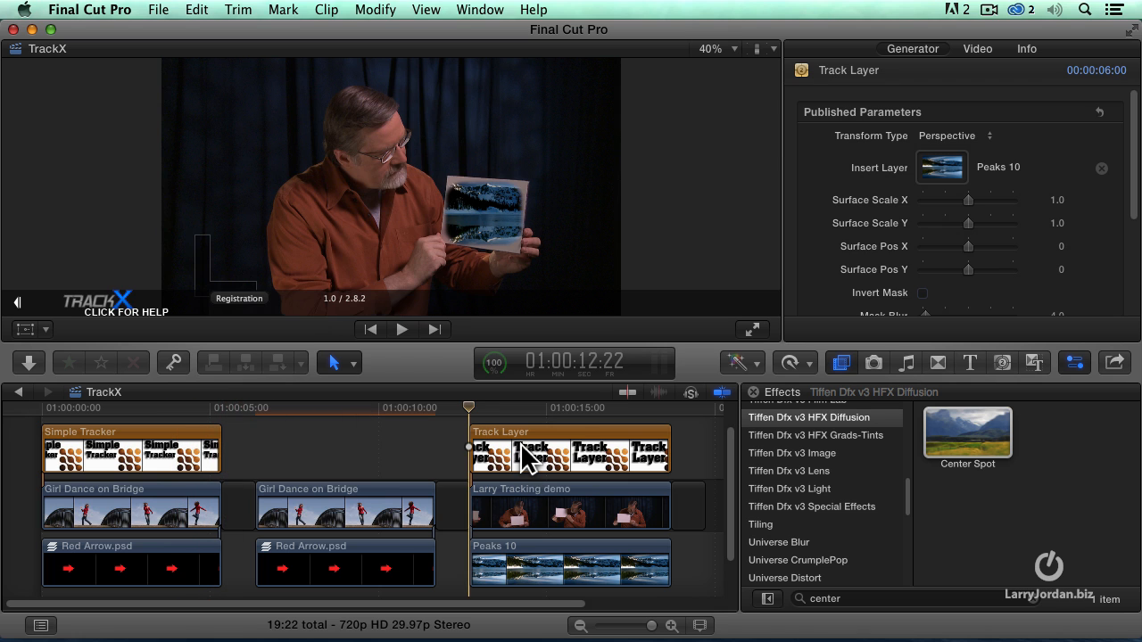
pyautogui.moveTo(518, 299)
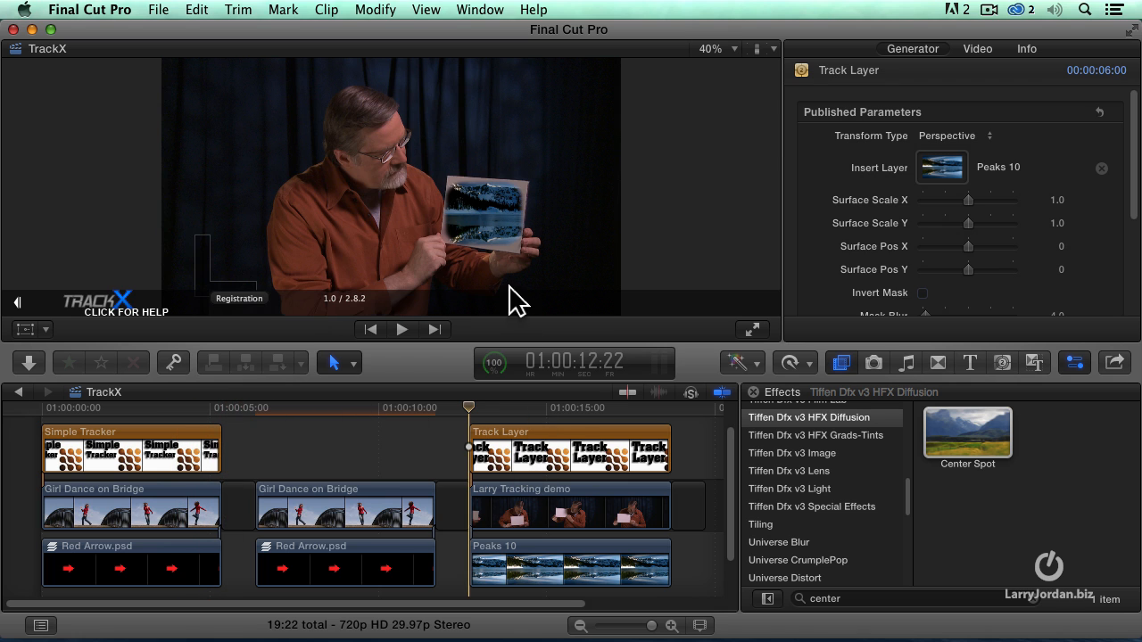
pyautogui.moveTo(534, 423)
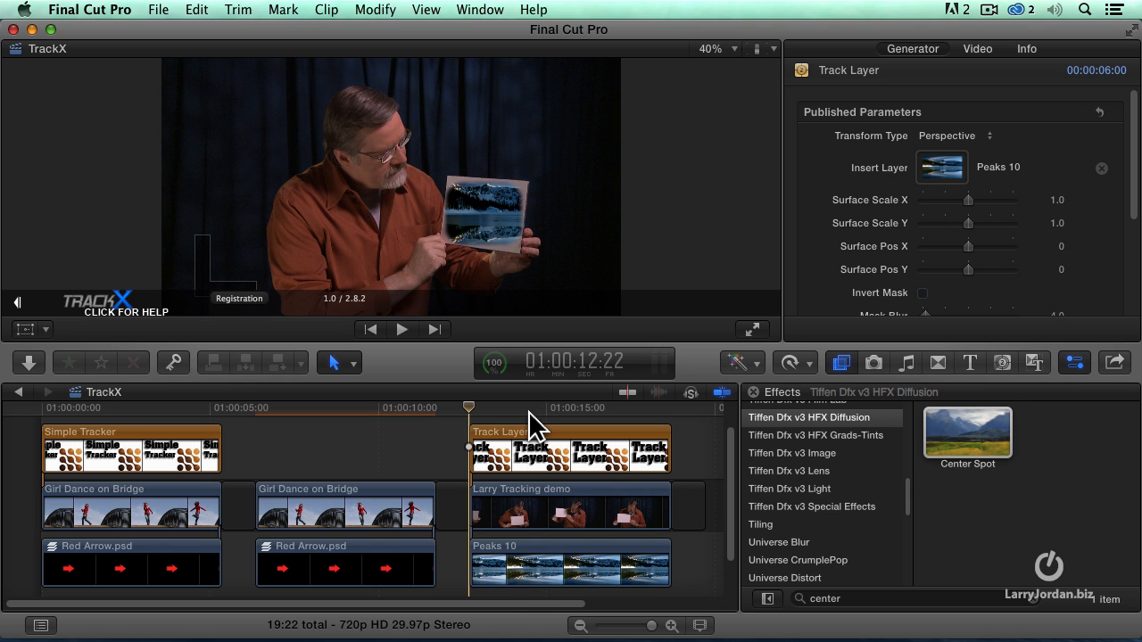
pyautogui.click(553, 448)
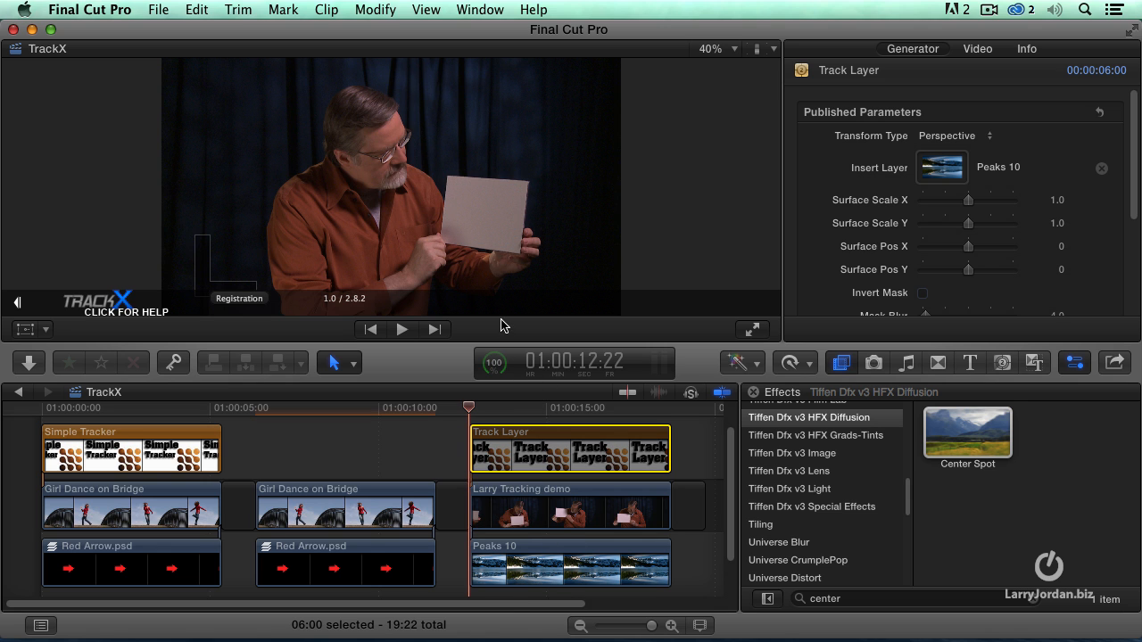
pyautogui.click(562, 408)
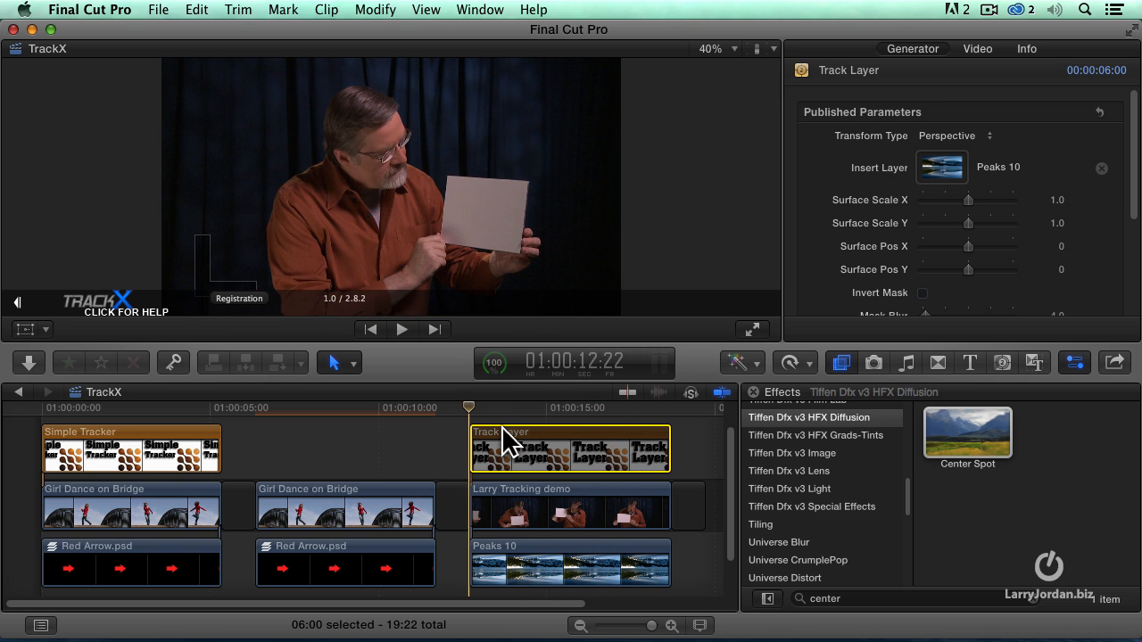
pyautogui.click(402, 330)
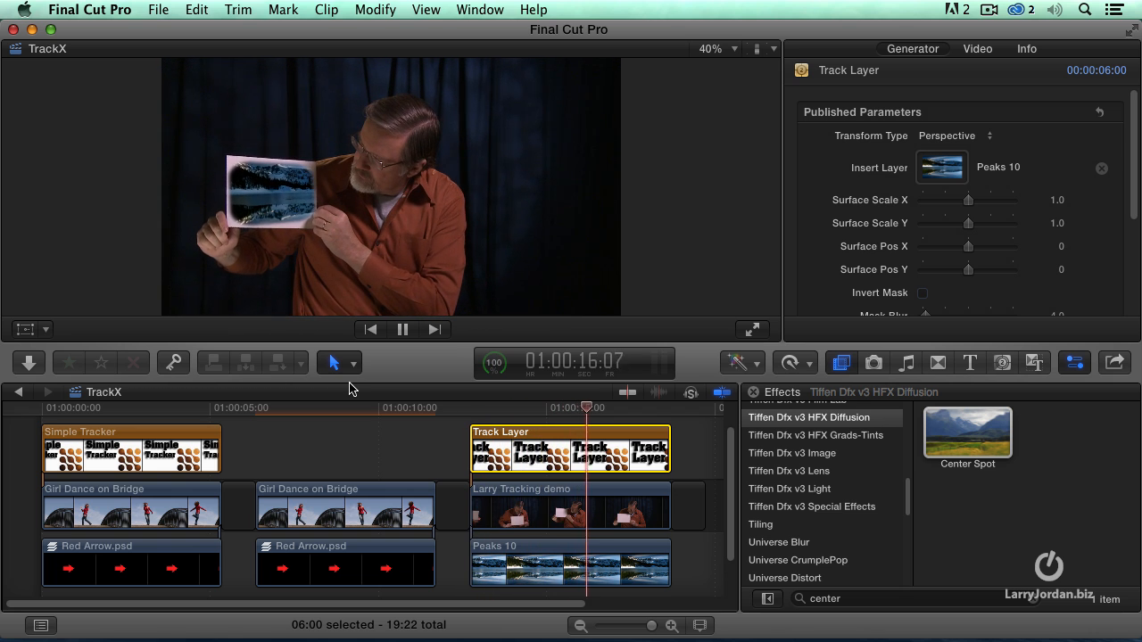
pyautogui.click(401, 330)
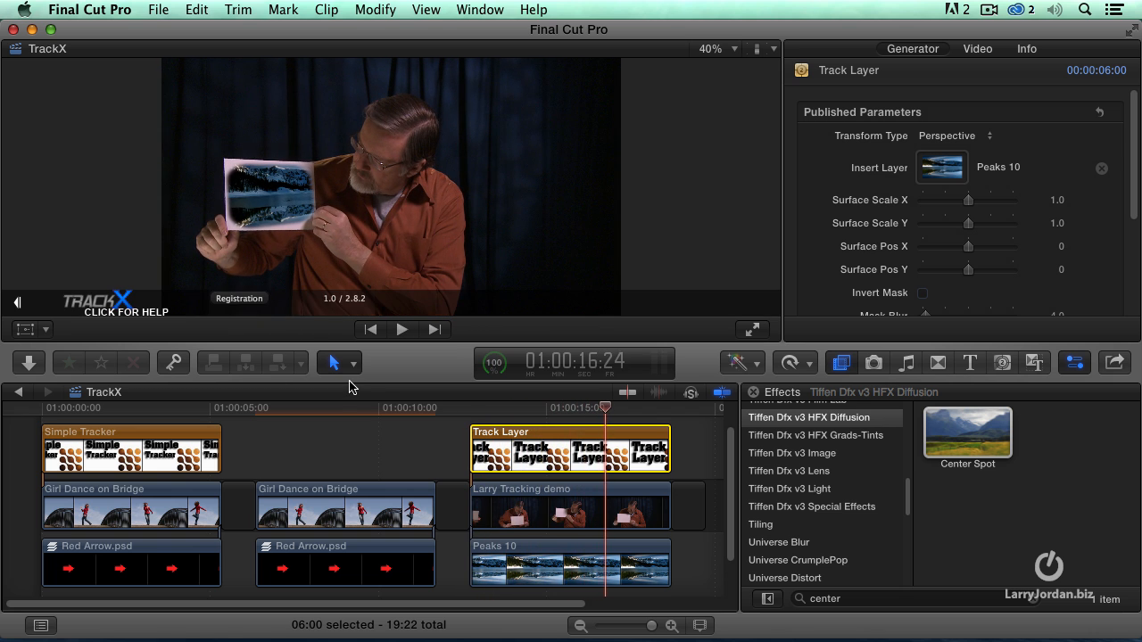
pyautogui.moveTo(286, 179)
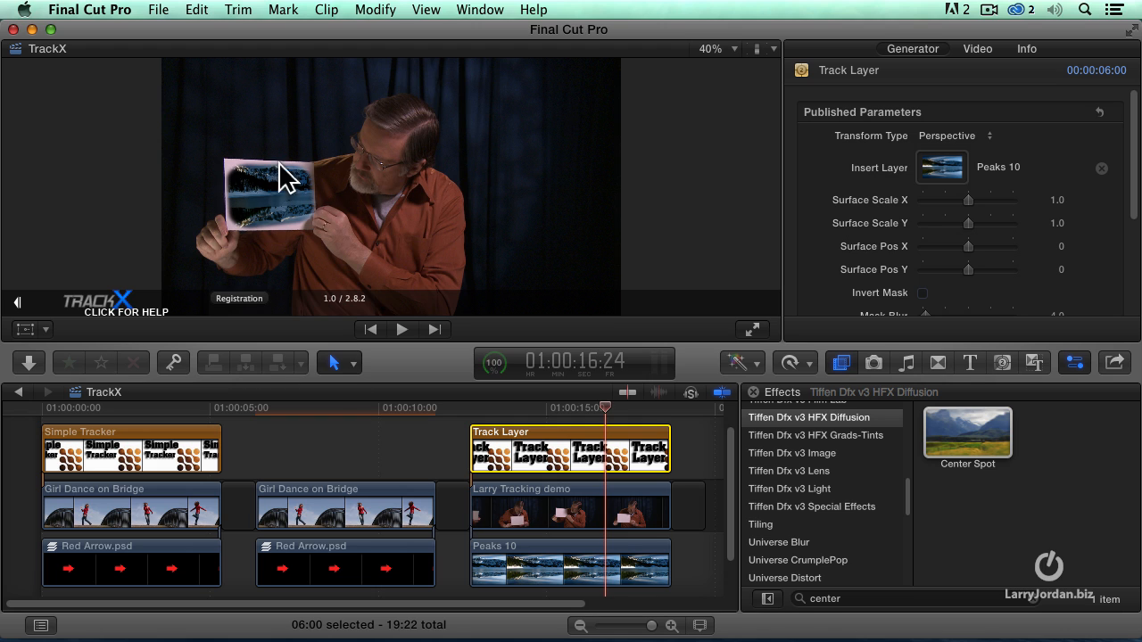
pyautogui.moveTo(235, 239)
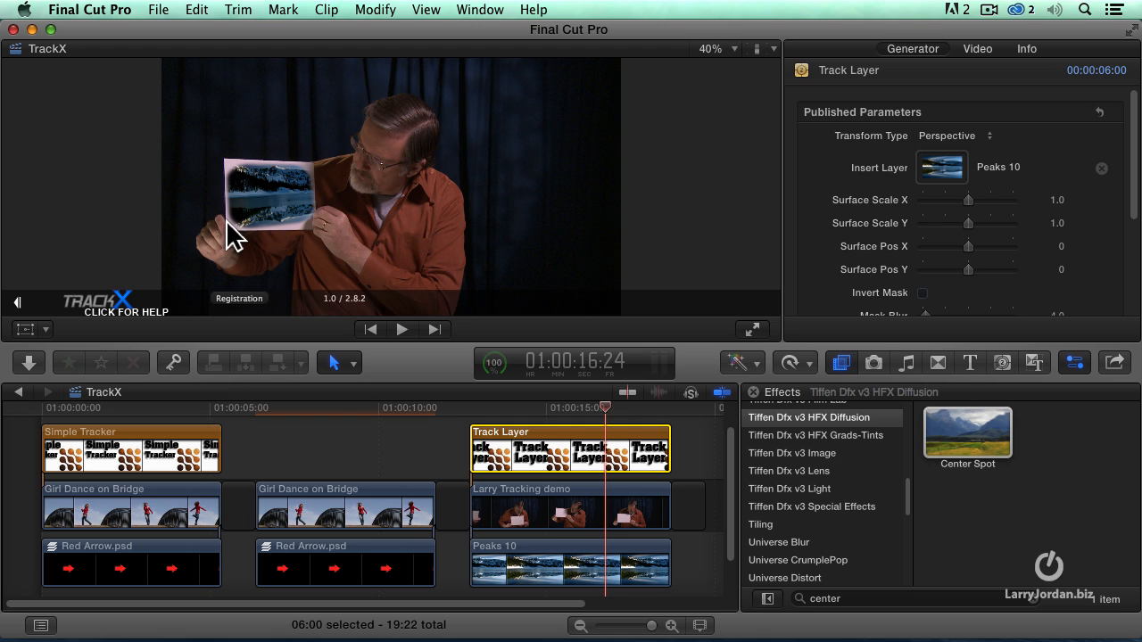
pyautogui.moveTo(245, 236)
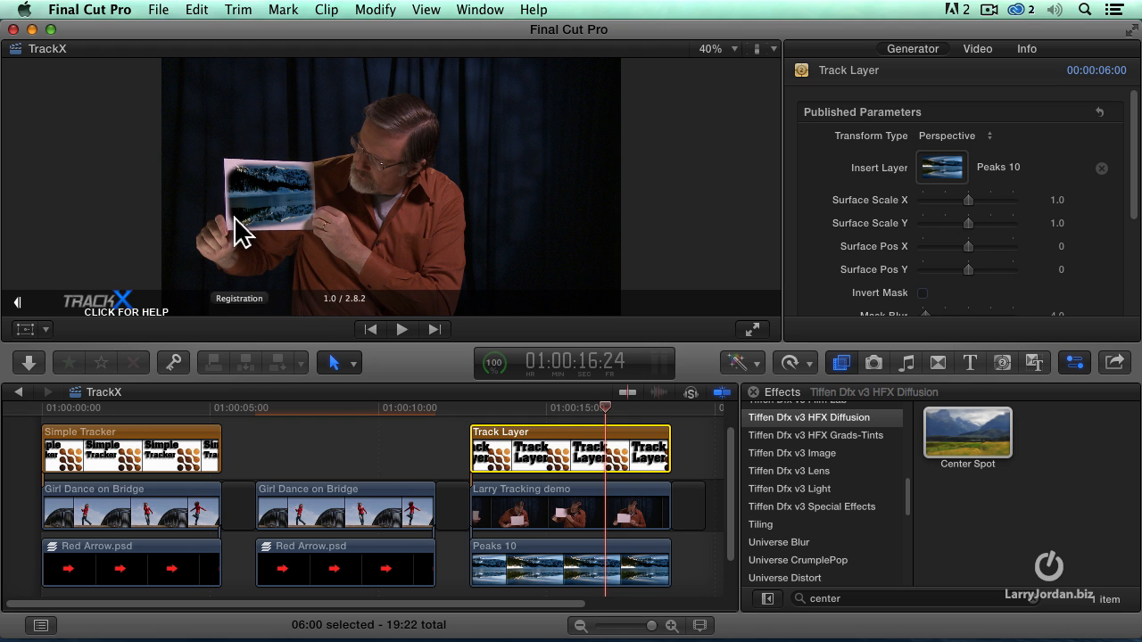
pyautogui.moveTo(290, 197)
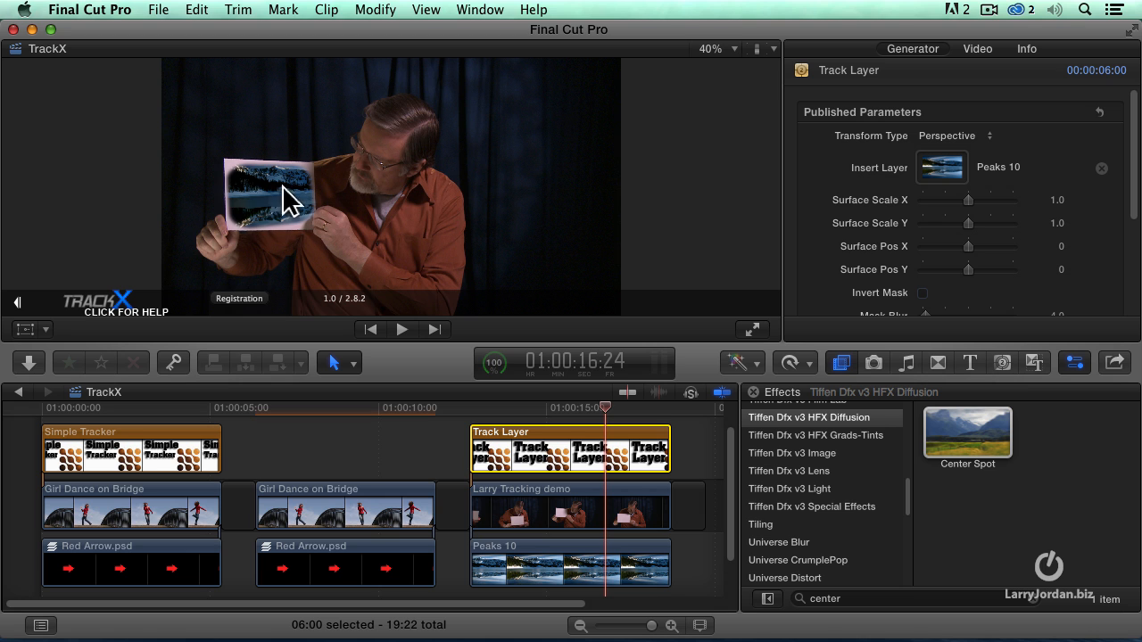
pyautogui.moveTo(290, 424)
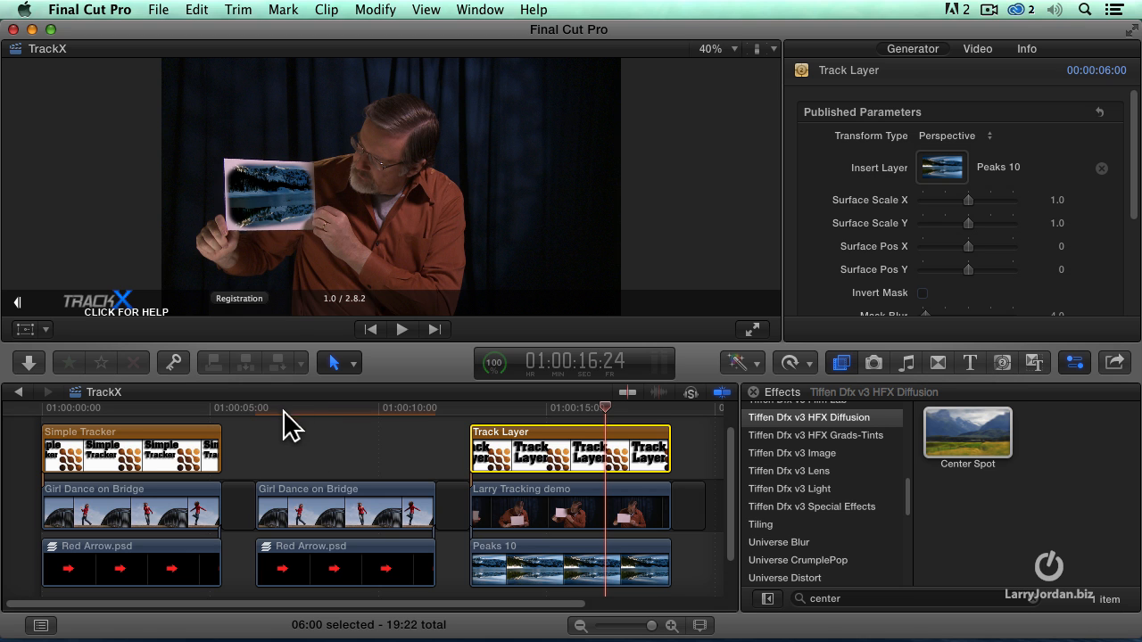
pyautogui.click(344, 505)
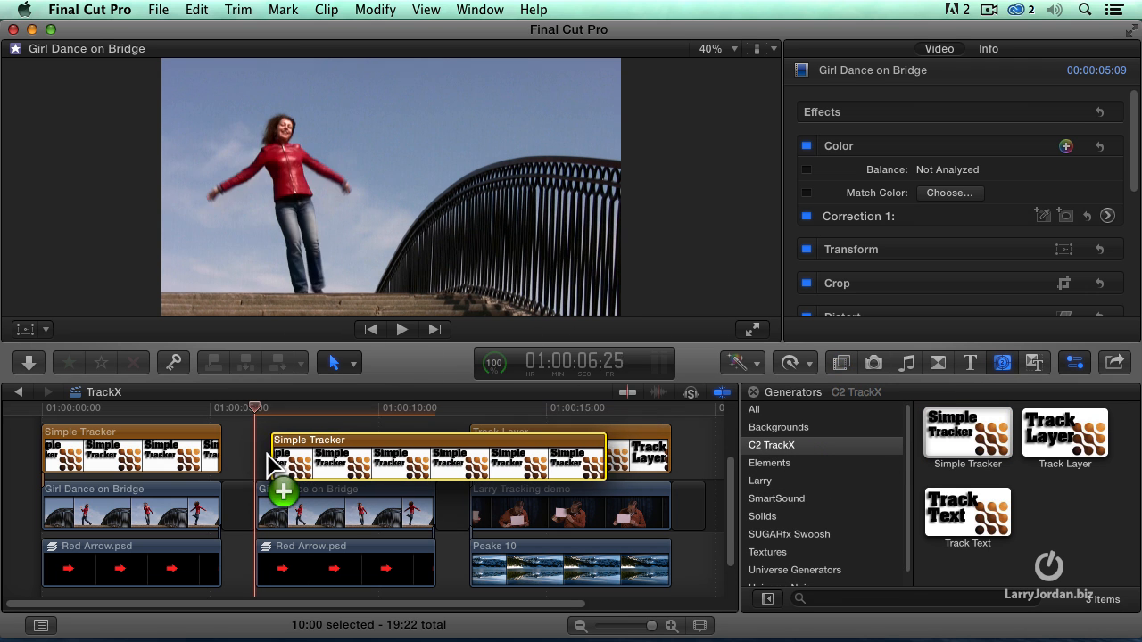
# Step: Place Simple Tracker over the second dance clip and draw a rounded shape around the dancer's head and torso
pyautogui.click(419, 451)
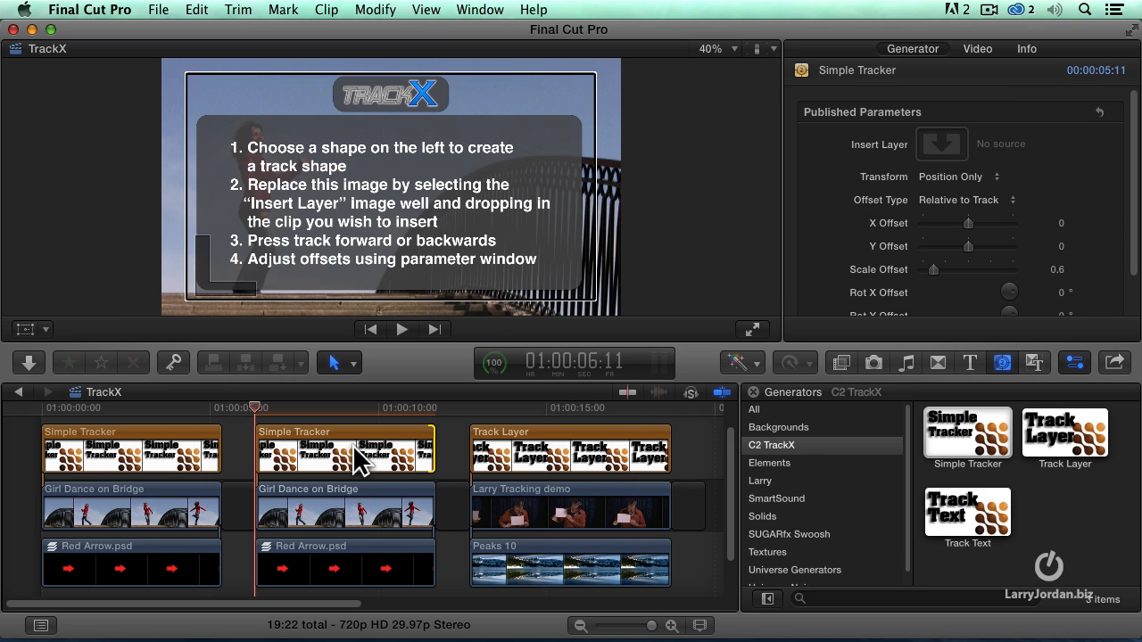
pyautogui.click(345, 449)
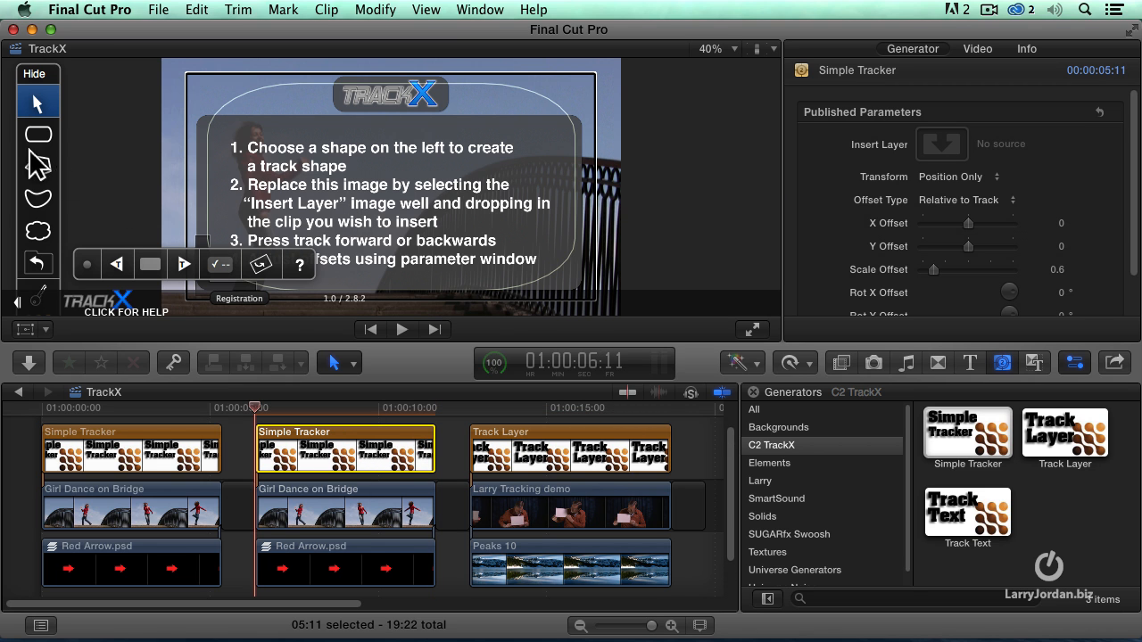
pyautogui.click(37, 134)
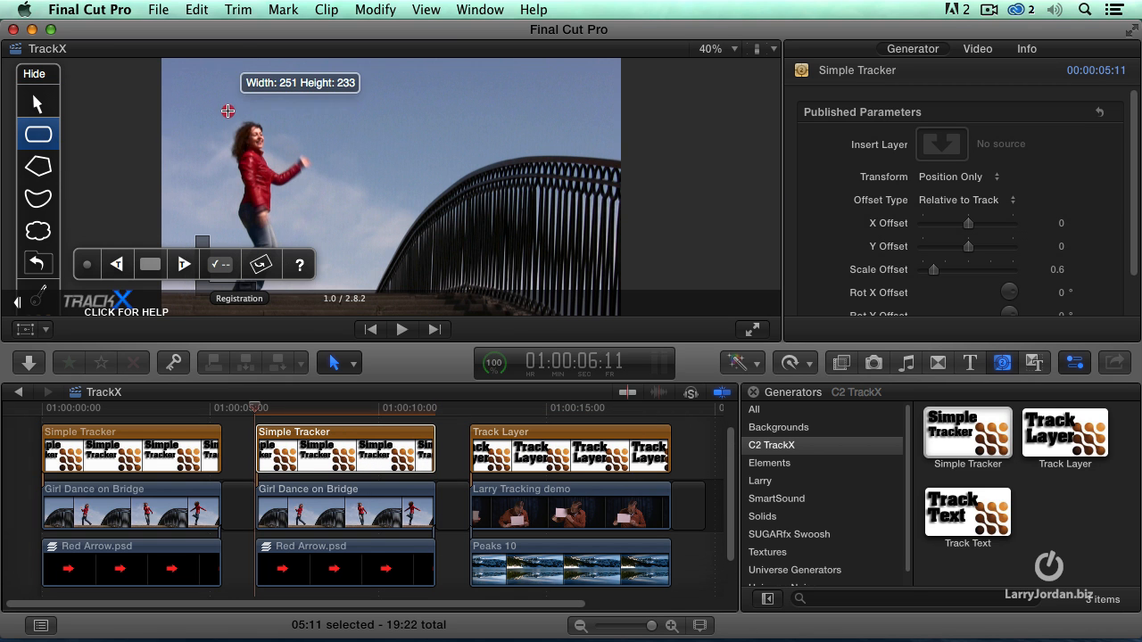
pyautogui.moveTo(227, 111); pyautogui.dragTo(293, 195)
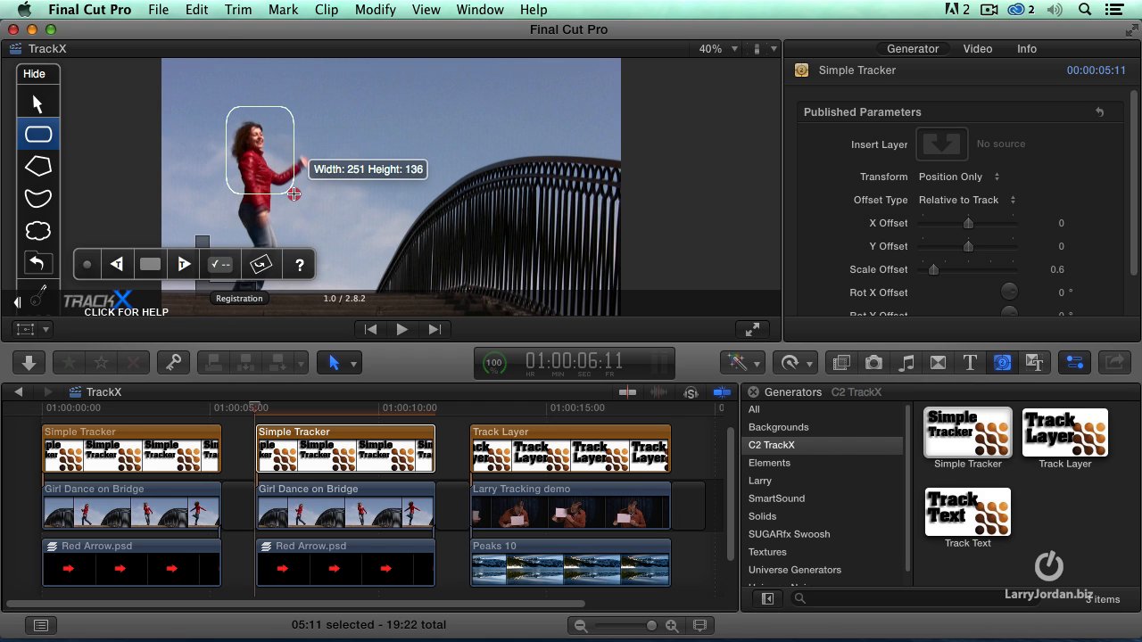
pyautogui.click(298, 264)
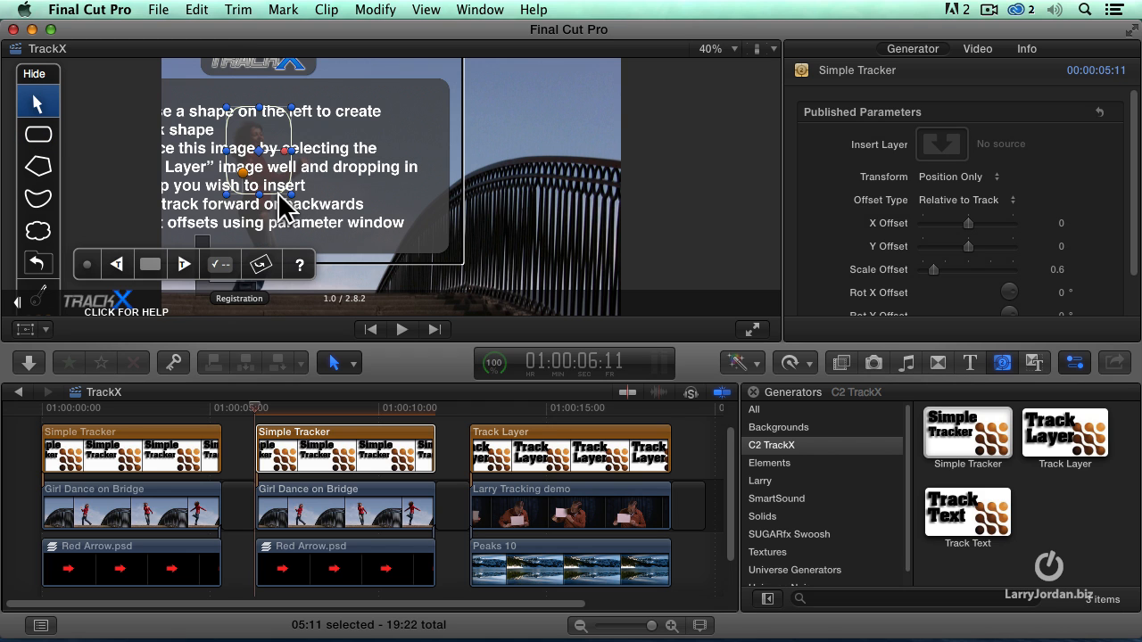
pyautogui.click(480, 10)
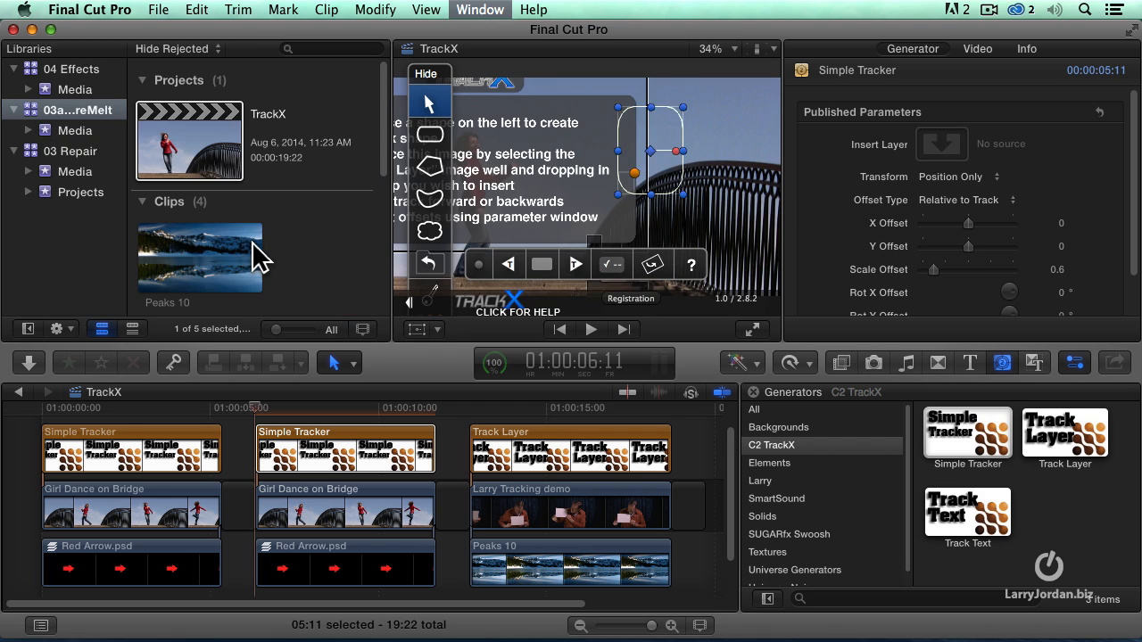
# Step: Load Red Arrow.psd as the Simple Tracker's insert layer and apply it
pyautogui.click(941, 144)
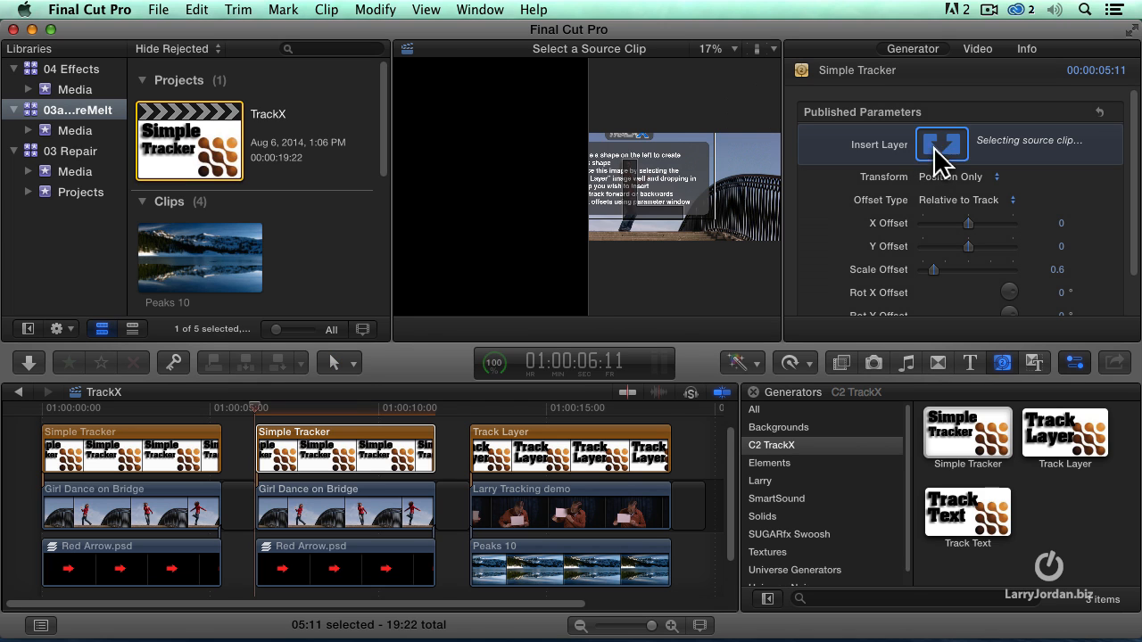
pyautogui.click(941, 144)
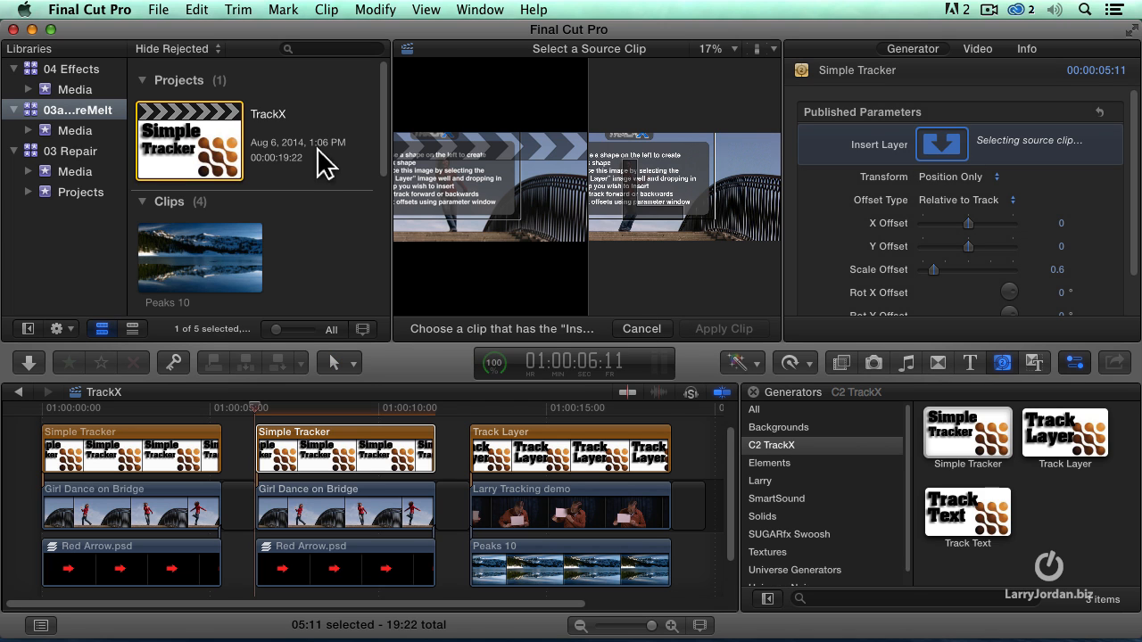
pyautogui.scroll(-3)
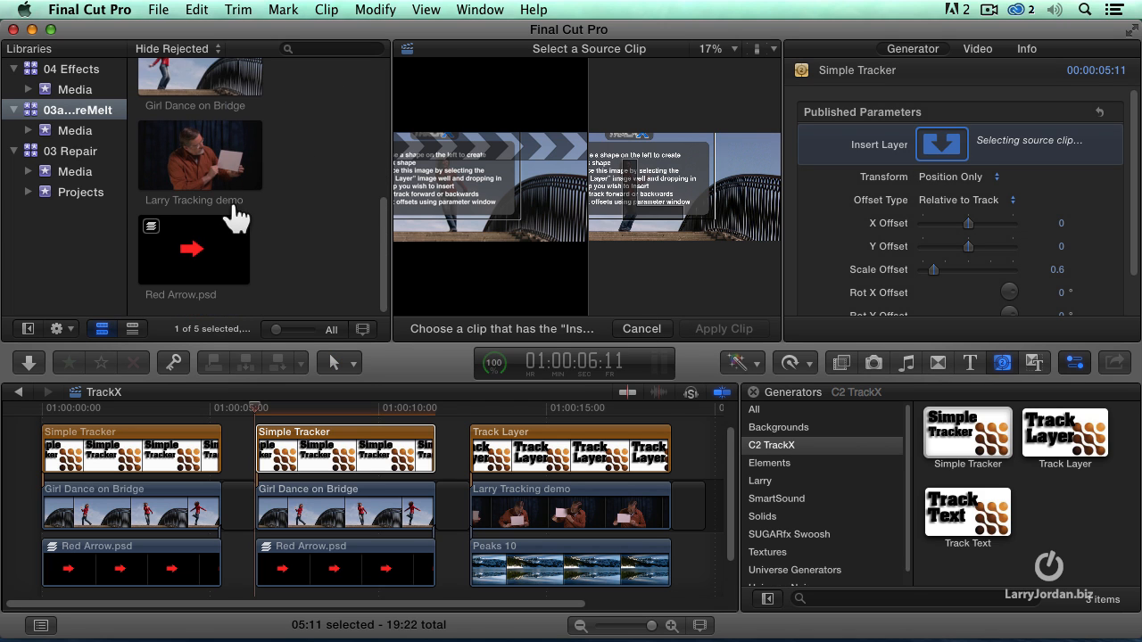
pyautogui.click(194, 250)
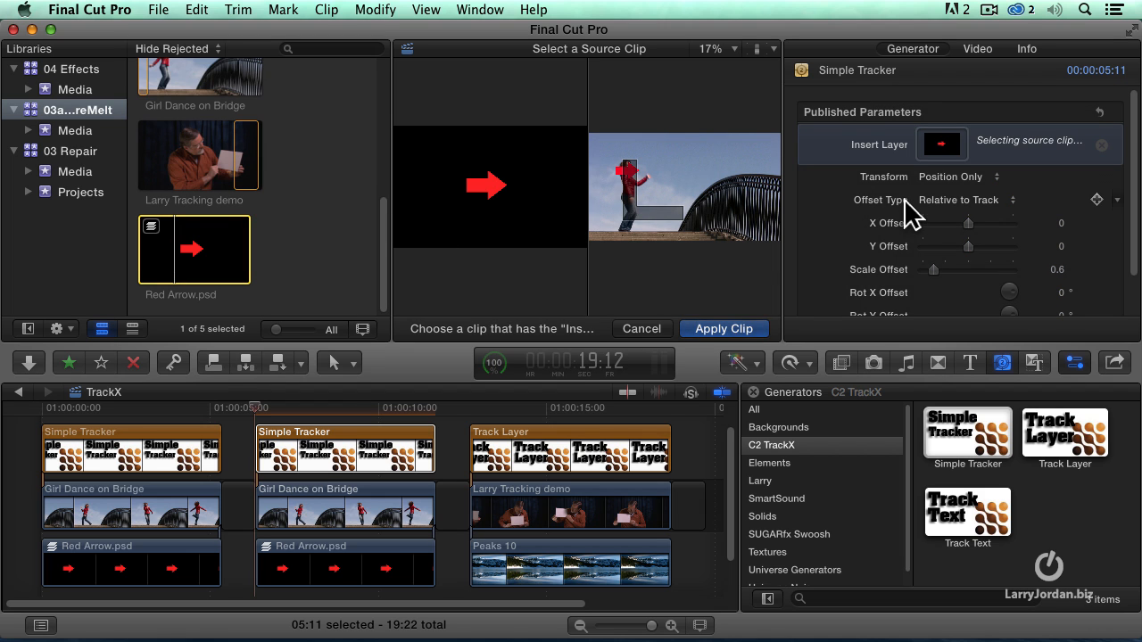
pyautogui.click(724, 328)
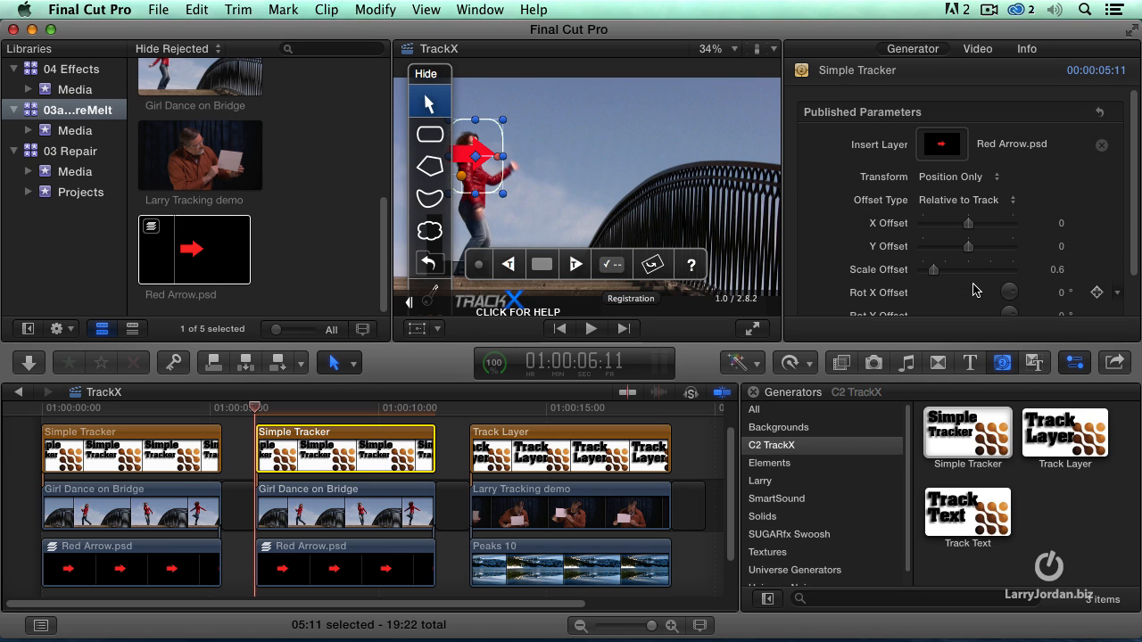
# Step: Adjust the tracker offset so the red arrow sits just above the dancer's head
pyautogui.scroll(-3)
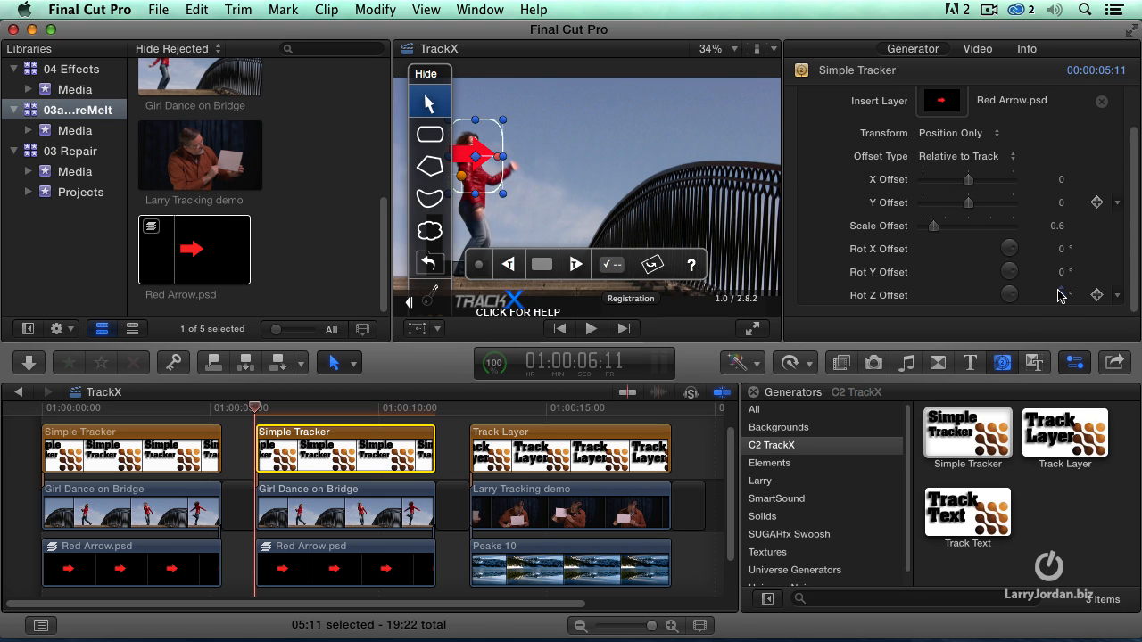
pyautogui.moveTo(1009, 296); pyautogui.dragTo(1004, 303)
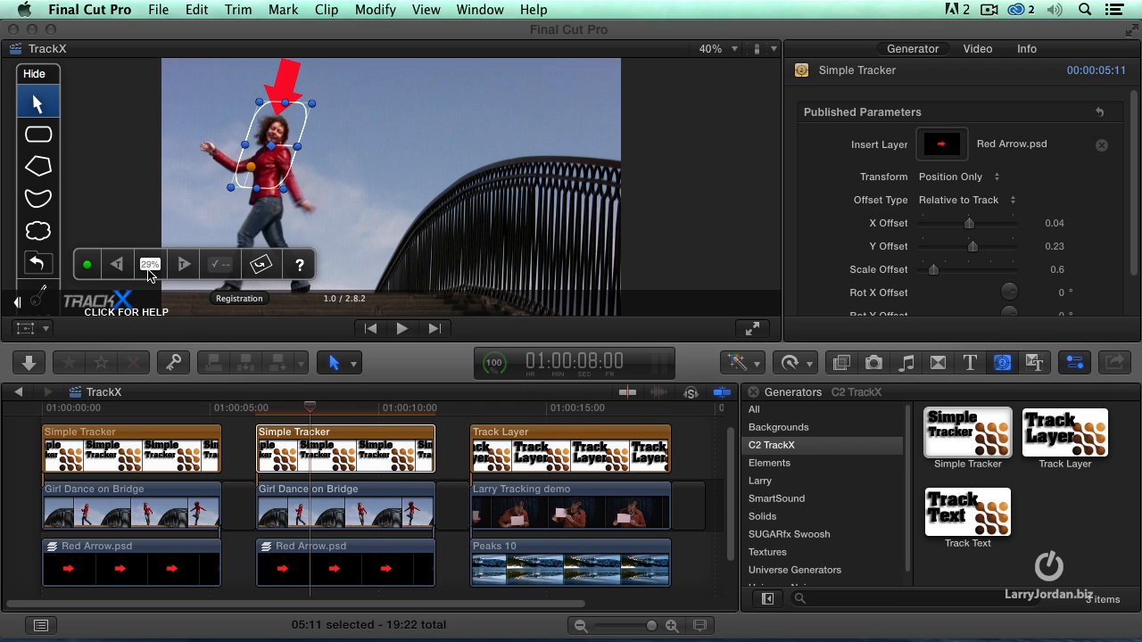
# Step: Complete the TrackX tracking pass so the arrow follows above the dancer's head
pyautogui.click(183, 264)
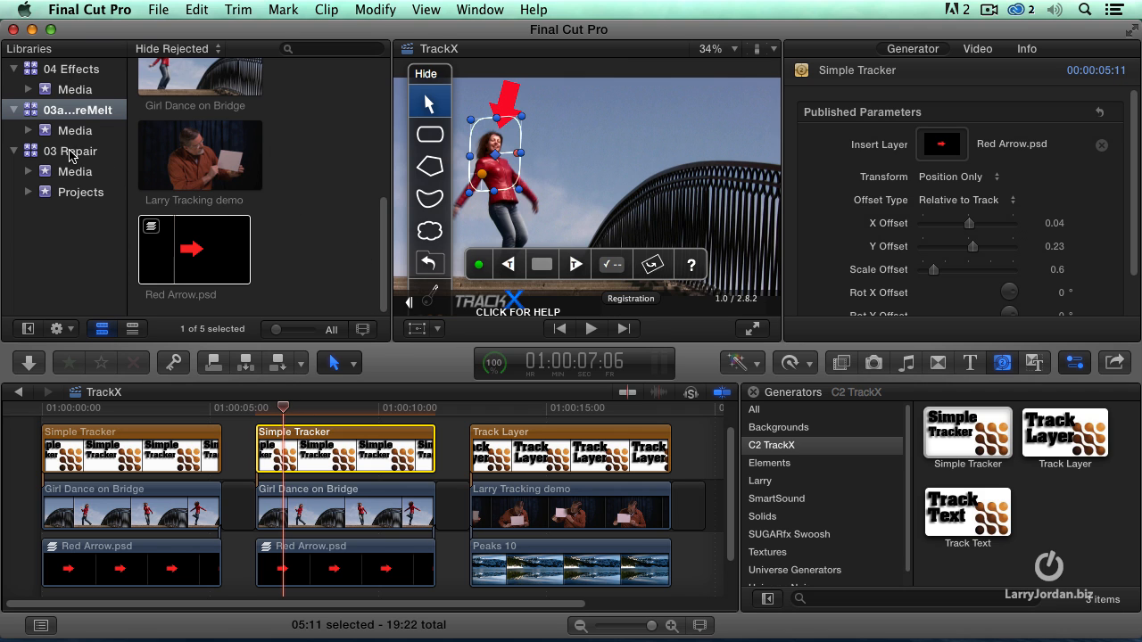
# Step: Open the 04a CoreMelt - Blur project from 03 Repair, play it, and dismiss the dropped-frames alert
pyautogui.click(71, 151)
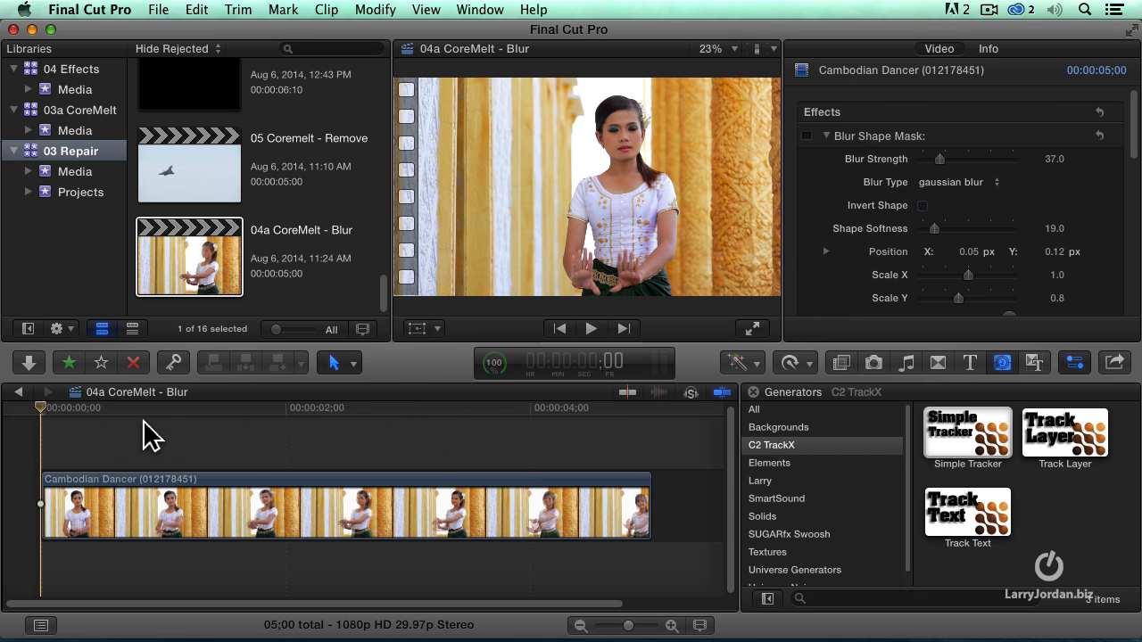
pyautogui.click(147, 408)
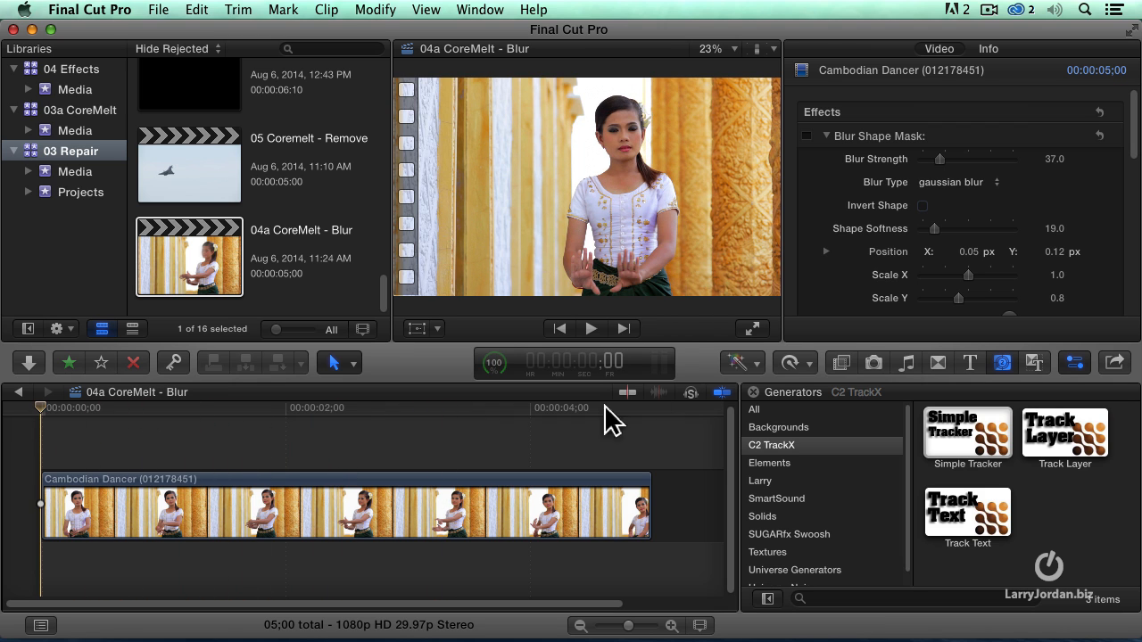
pyautogui.moveTo(669, 196)
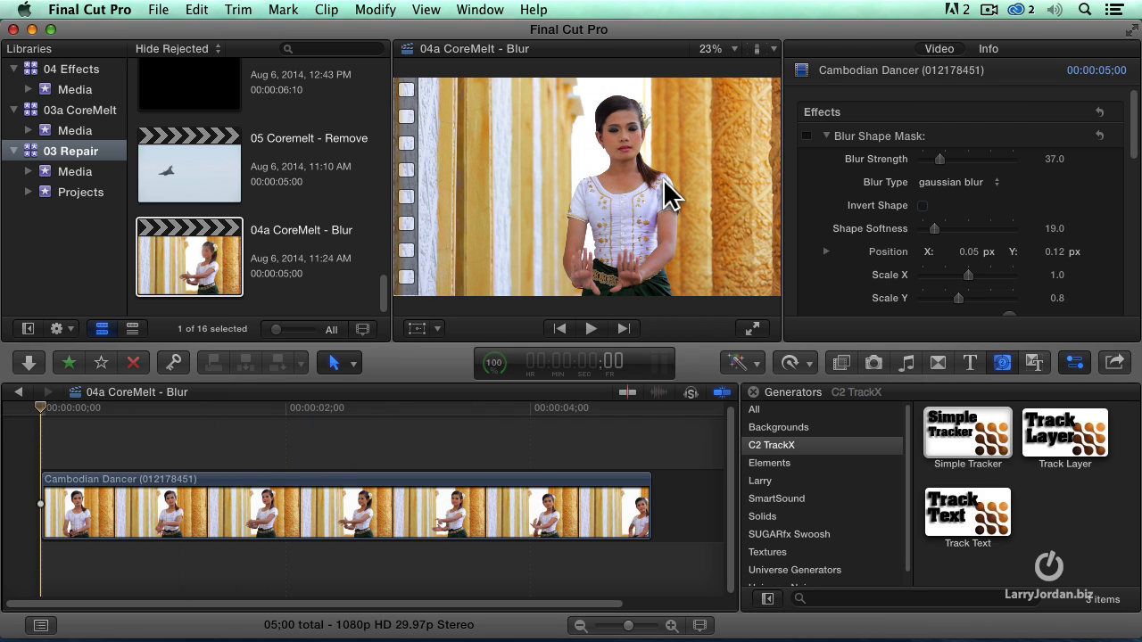
pyautogui.click(806, 136)
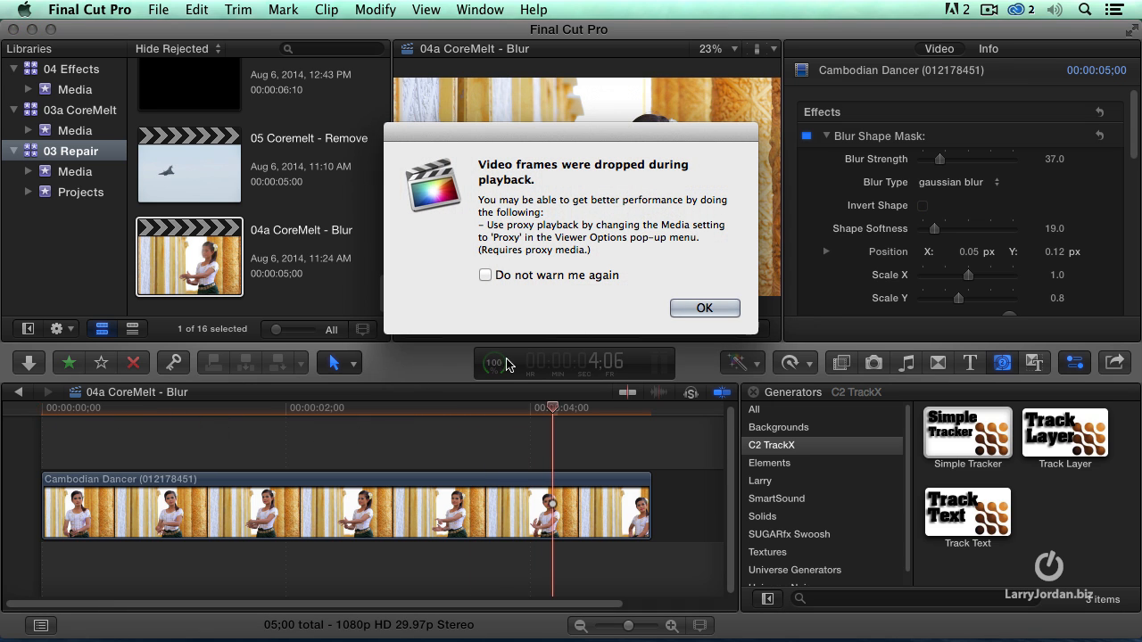
pyautogui.click(704, 308)
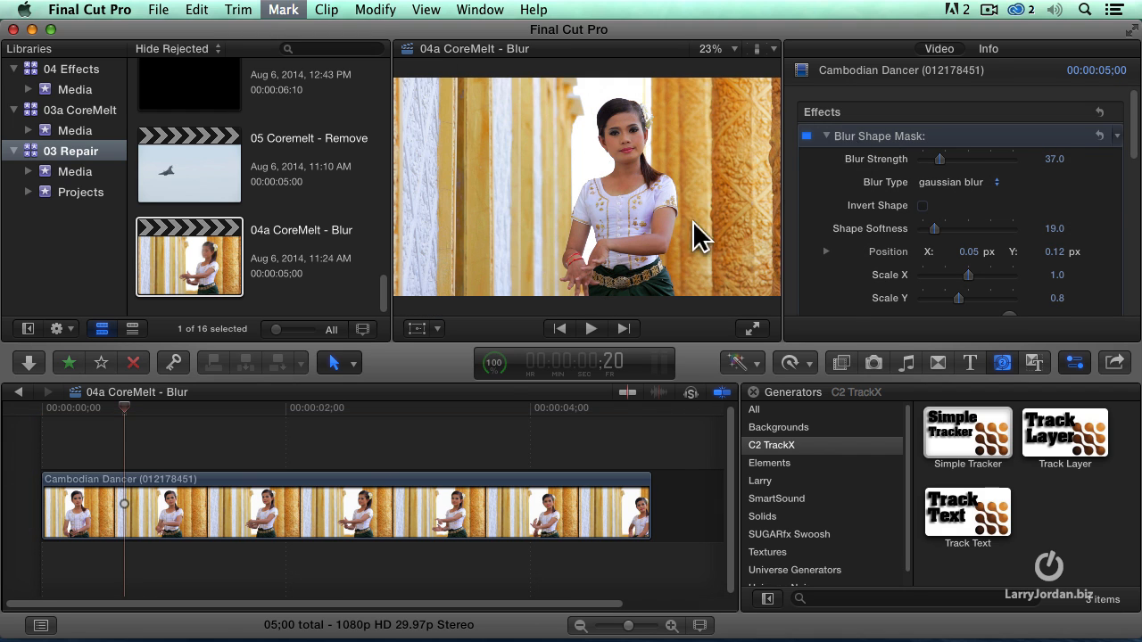
# Step: Apply C2 SliceX Blur Shape Mask to the selected Cambodian Dancer clip
pyautogui.click(348, 505)
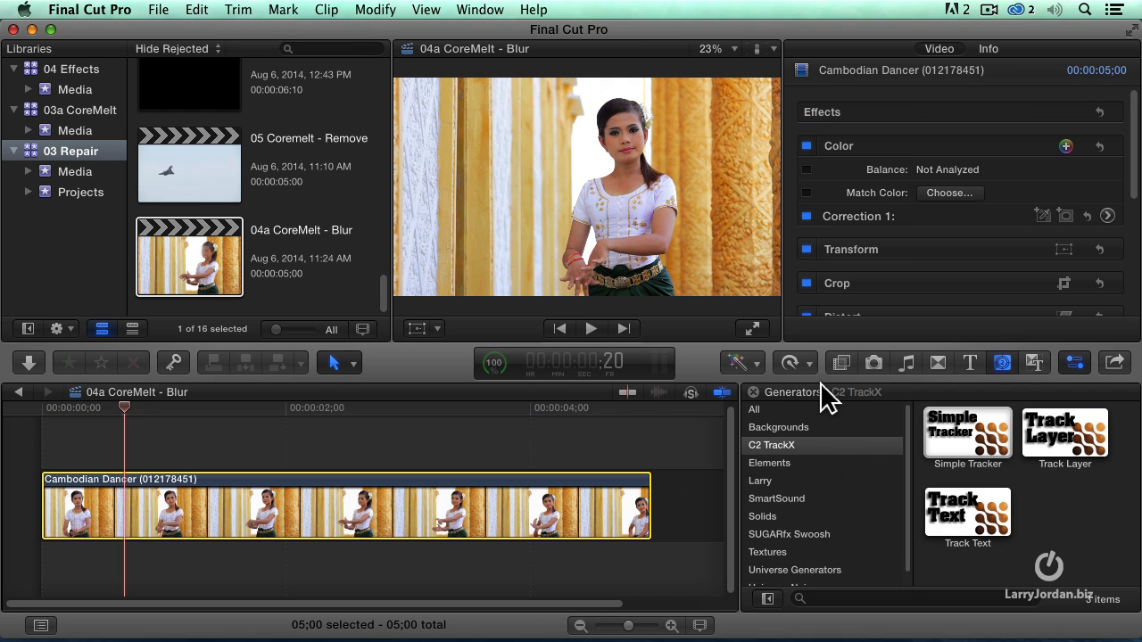
pyautogui.click(840, 362)
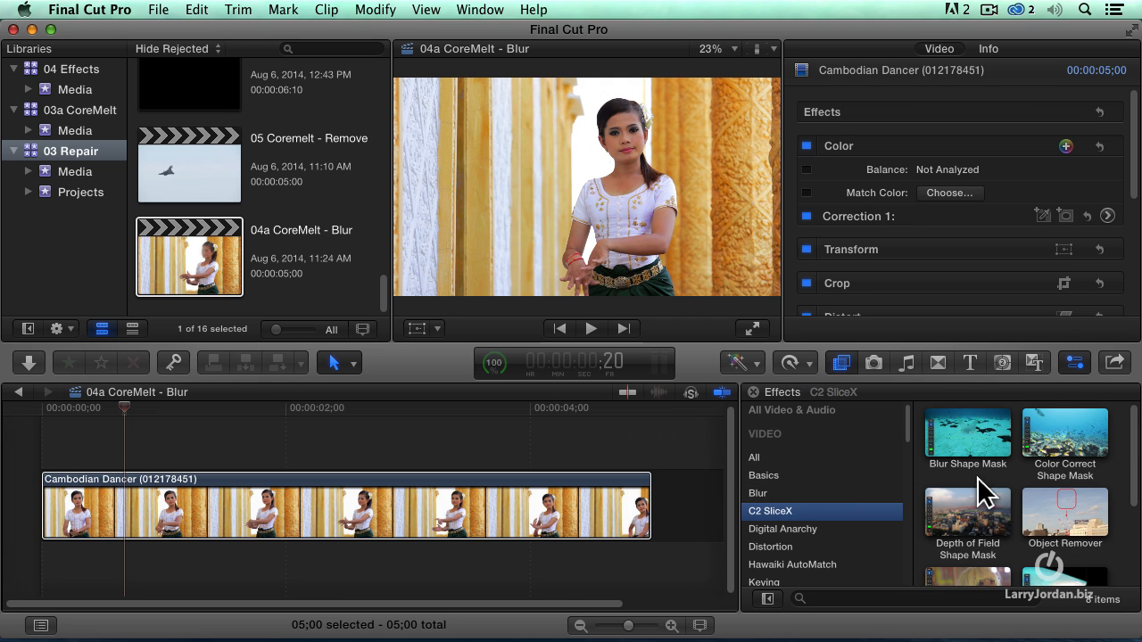
pyautogui.moveTo(967, 432); pyautogui.dragTo(348, 508)
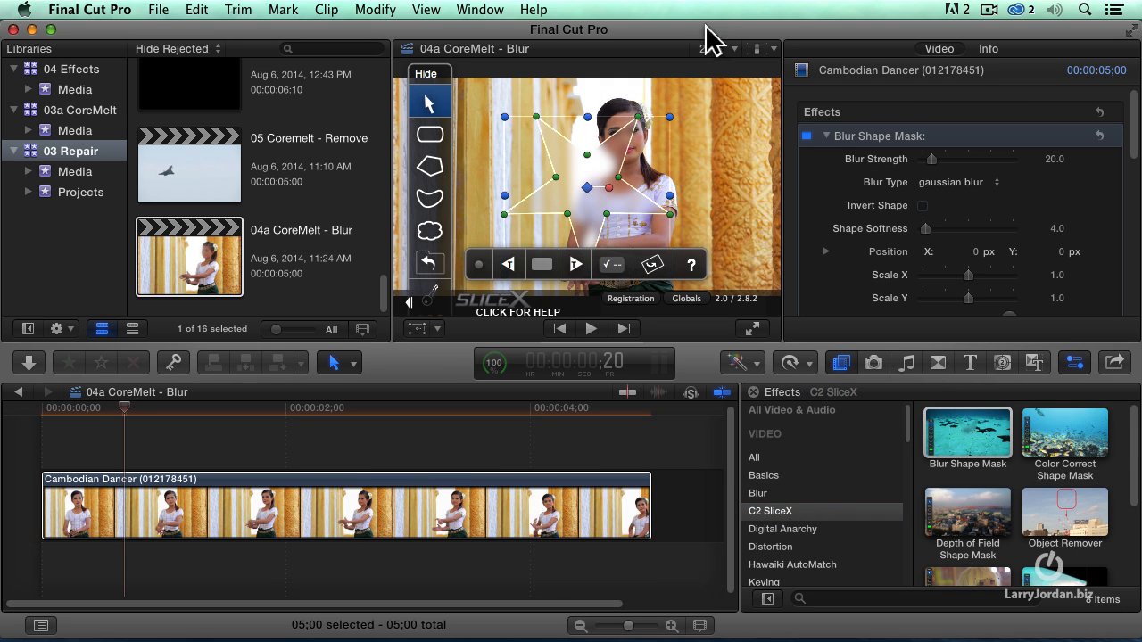
pyautogui.moveTo(624, 192)
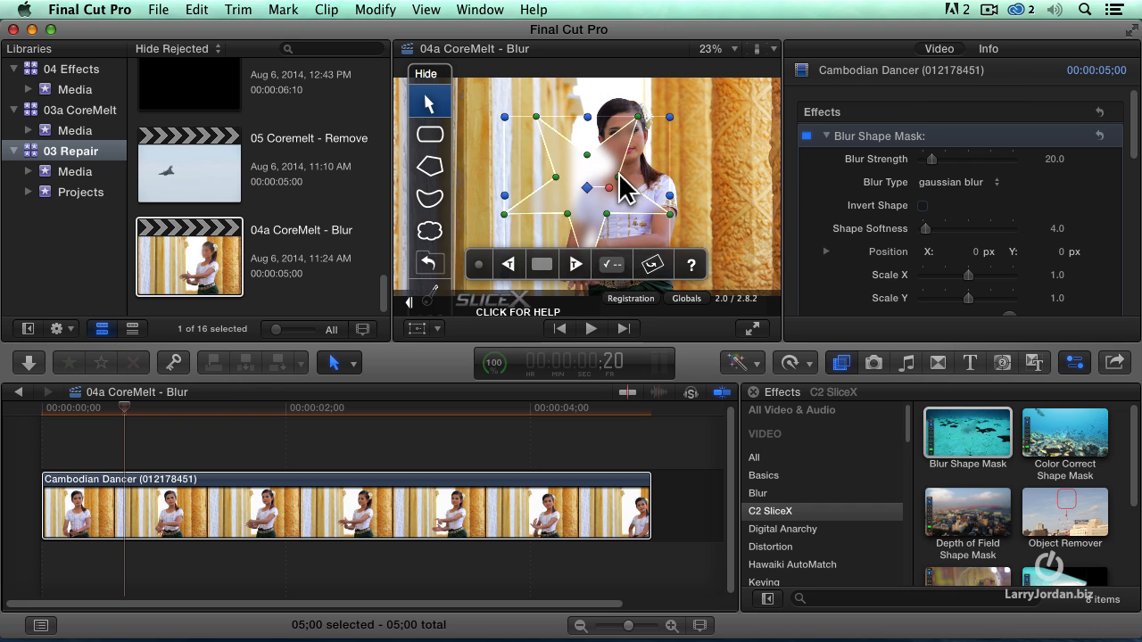
pyautogui.moveTo(609, 228)
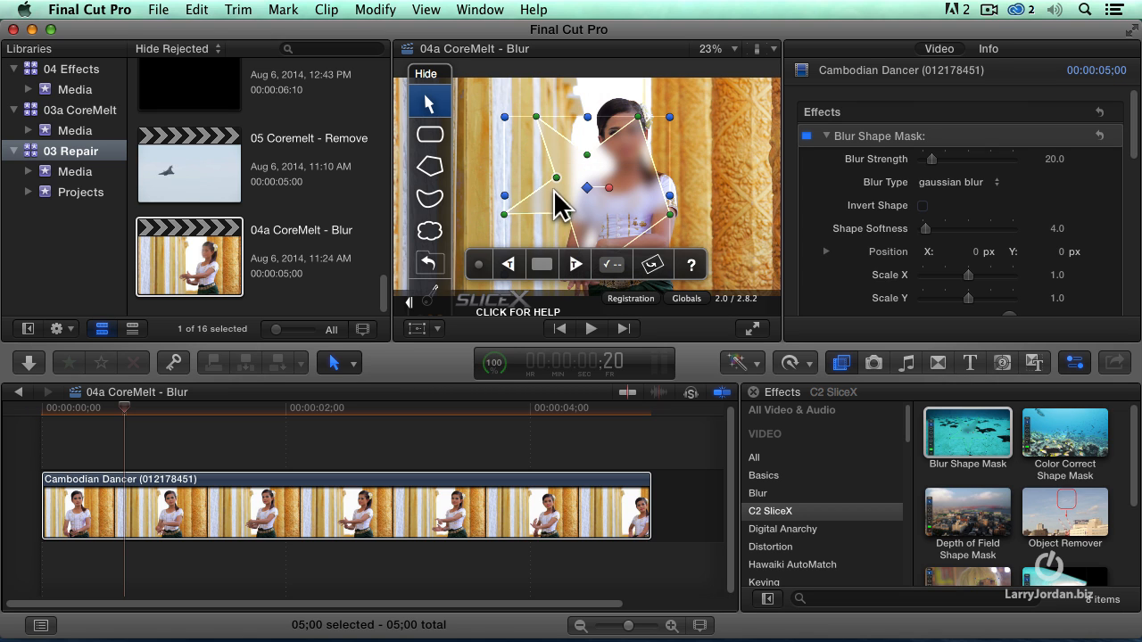
# Step: Delete two mask points and drag the Blur Shape Mask handles to fit the dancer's face
pyautogui.rightClick(557, 183)
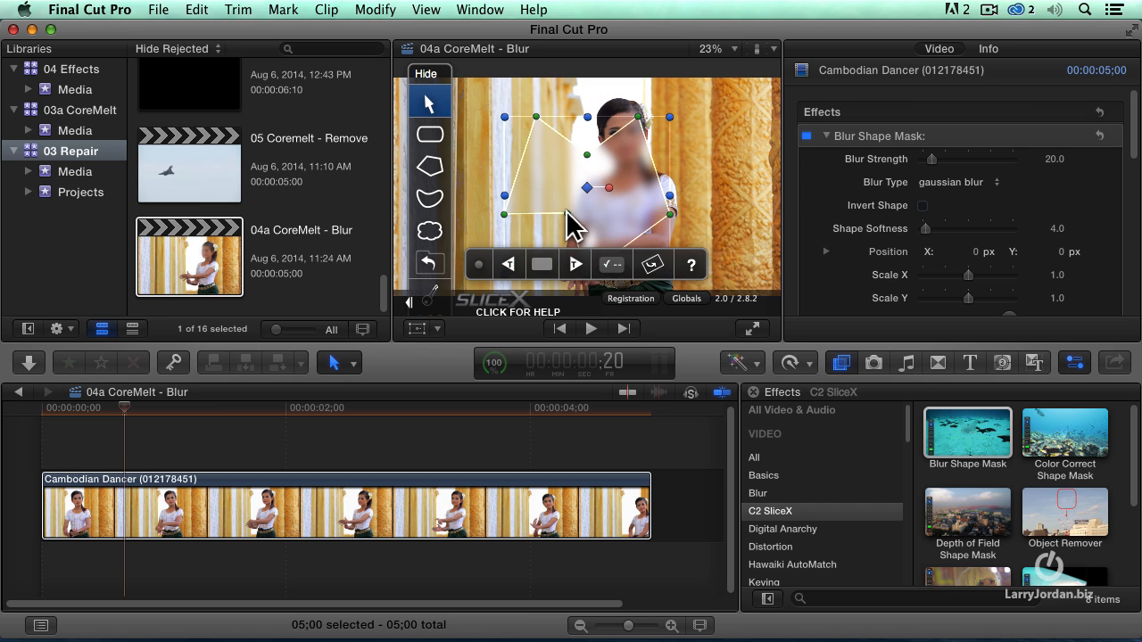
pyautogui.moveTo(722, 219)
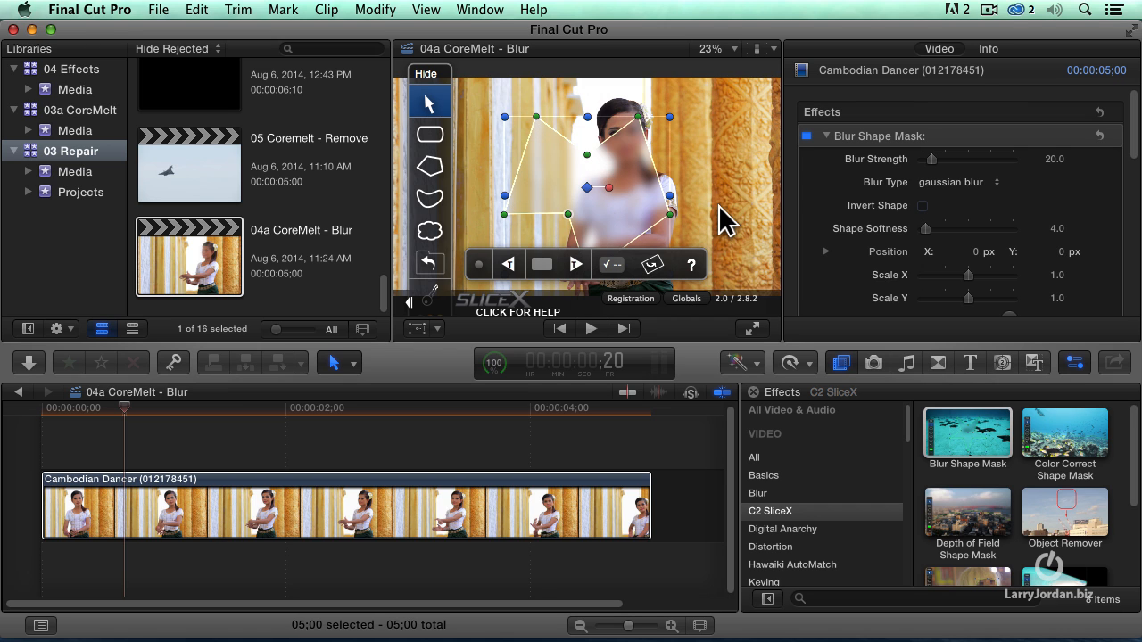
pyautogui.rightClick(568, 216)
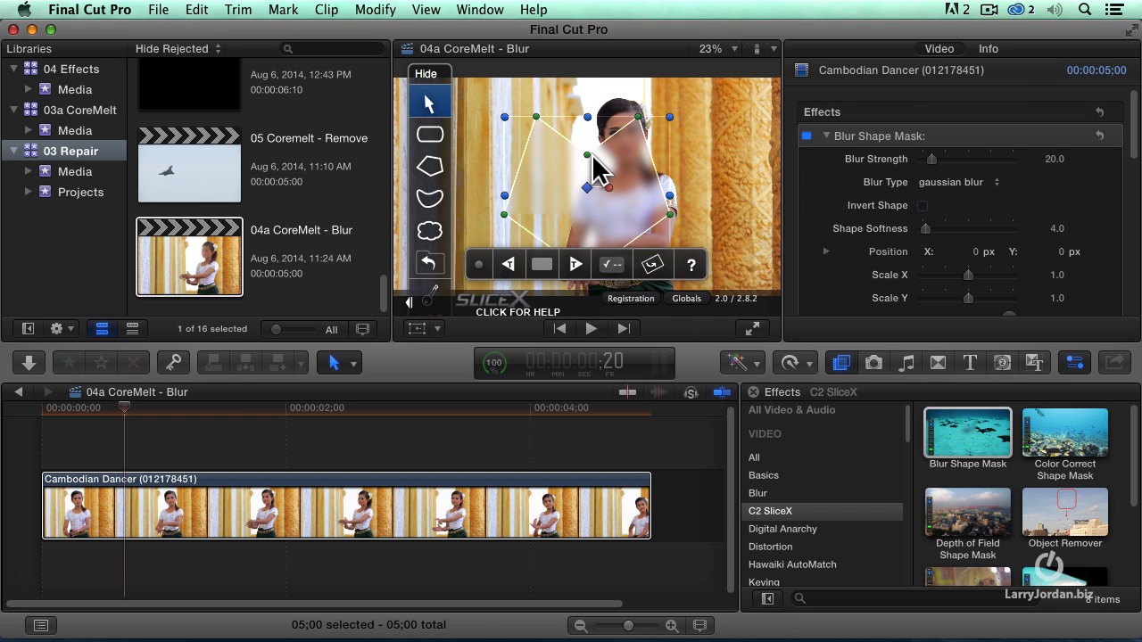
pyautogui.moveTo(674, 151)
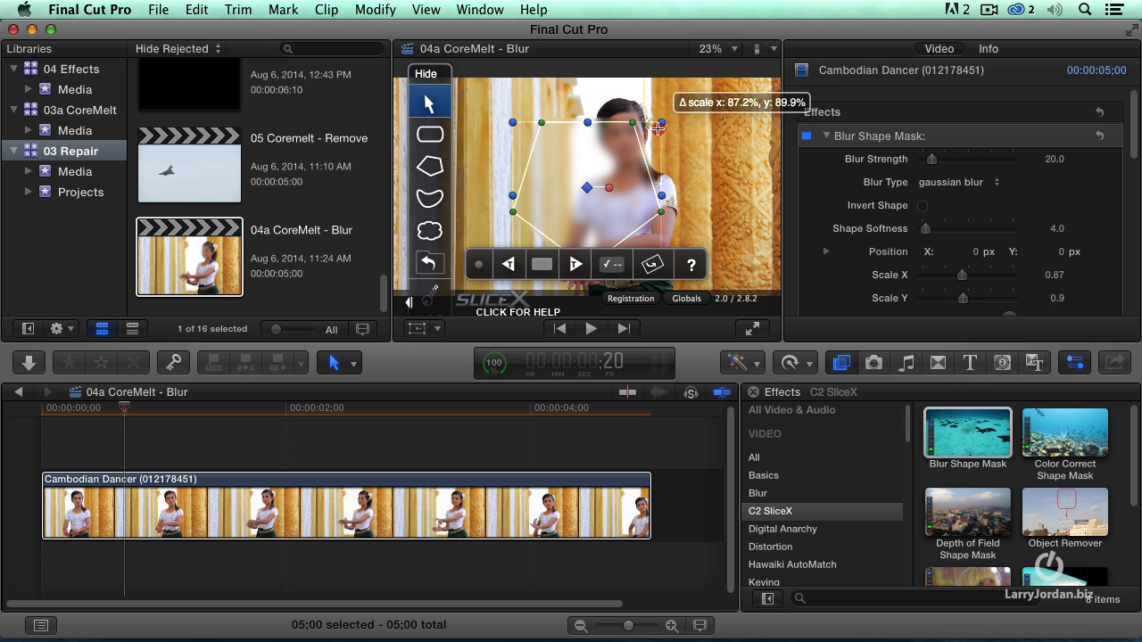
pyautogui.moveTo(657, 130); pyautogui.dragTo(624, 156)
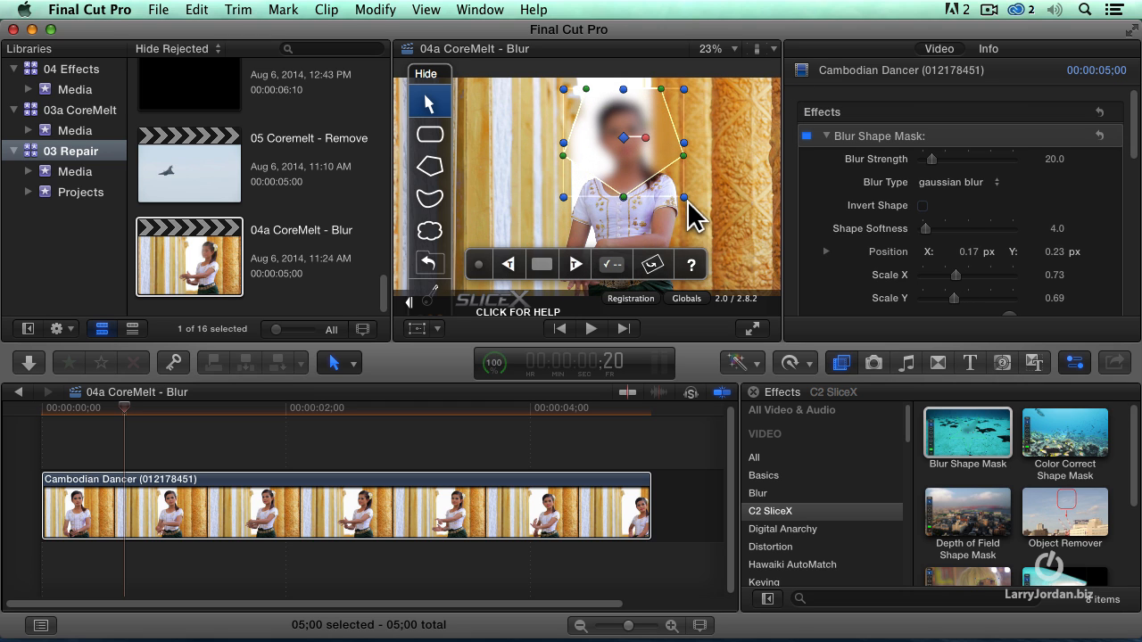
pyautogui.moveTo(683, 198); pyautogui.dragTo(669, 178)
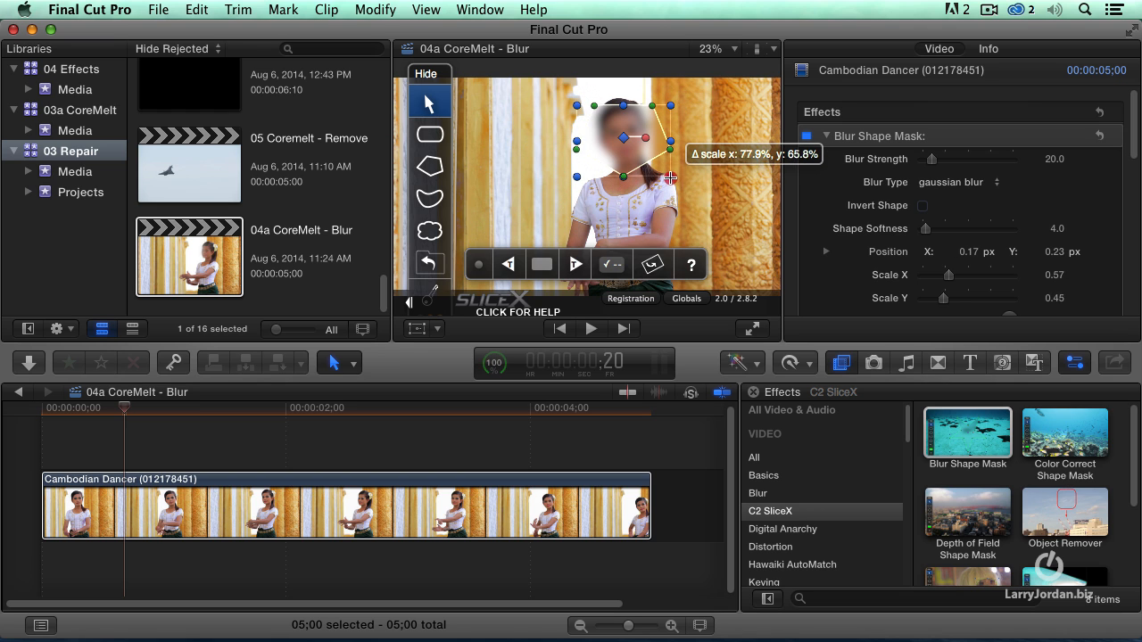
pyautogui.moveTo(669, 177); pyautogui.dragTo(621, 177)
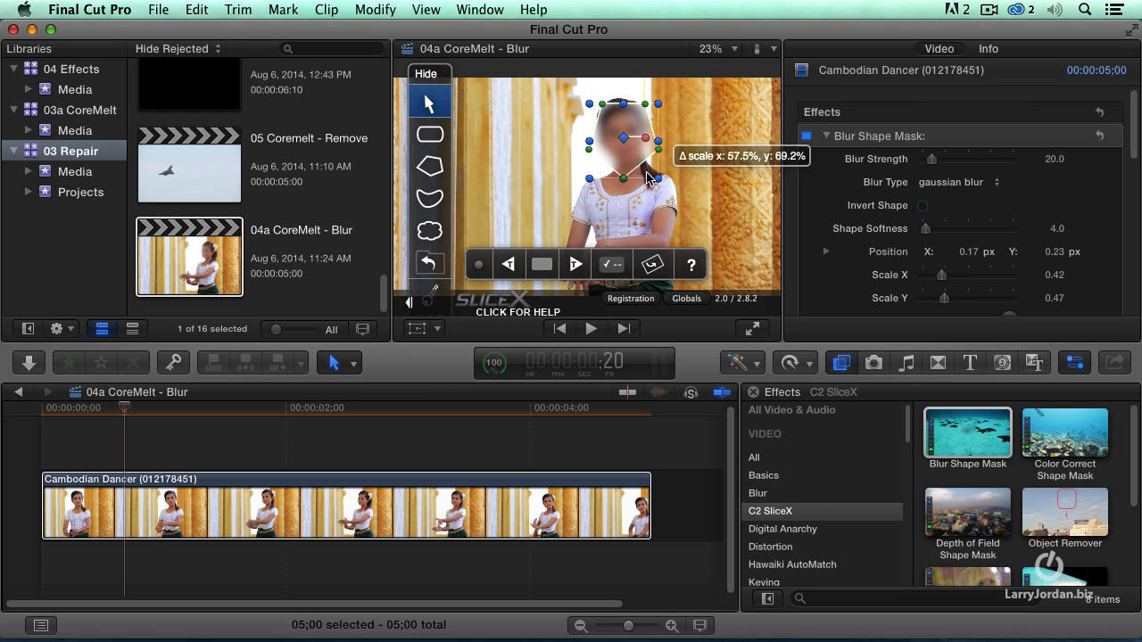
pyautogui.moveTo(623, 176); pyautogui.dragTo(622, 135)
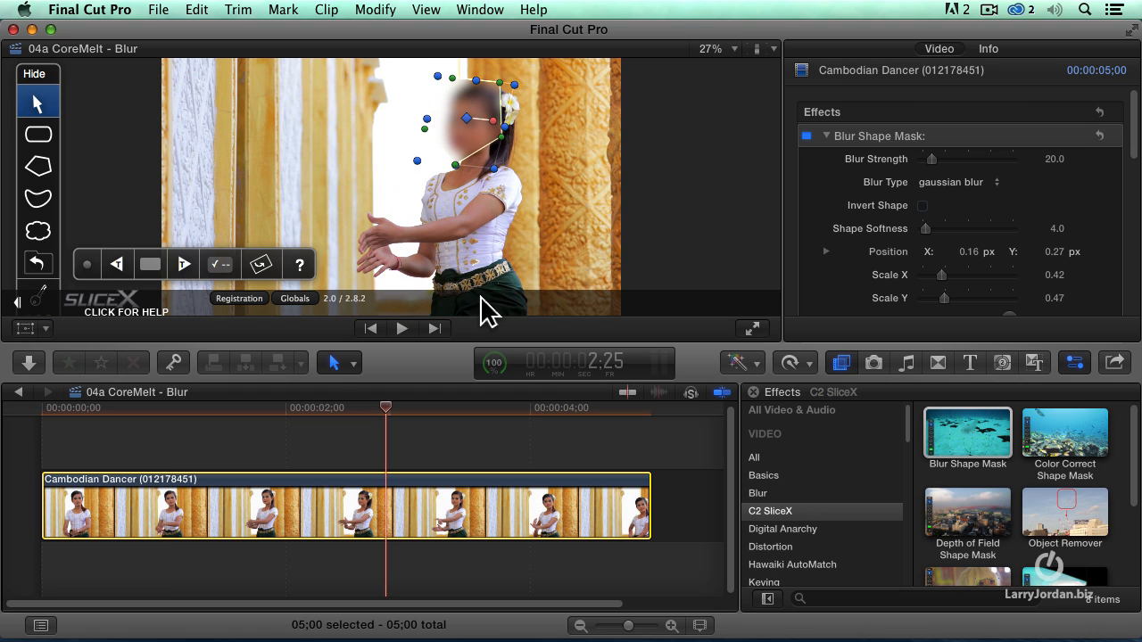
# Step: Scroll while reviewing that the blur stays on the dancer's face at later frames
pyautogui.scroll(-3)
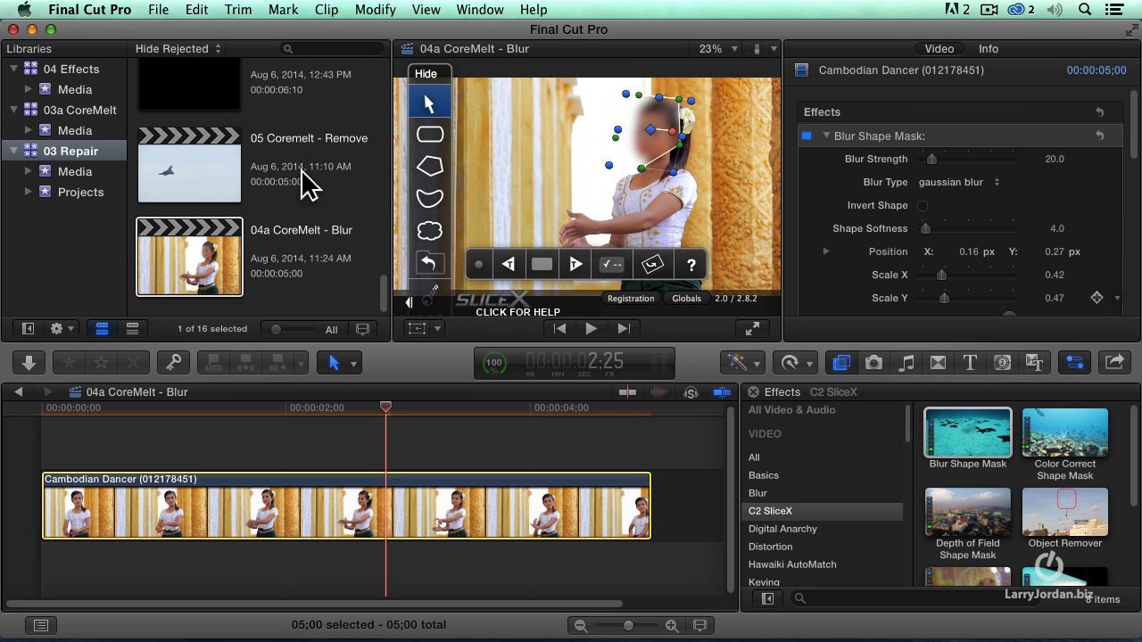
# Step: Open the 05 Coremelt - Remove project and apply Object Remover to the jet clip
pyautogui.click(189, 165)
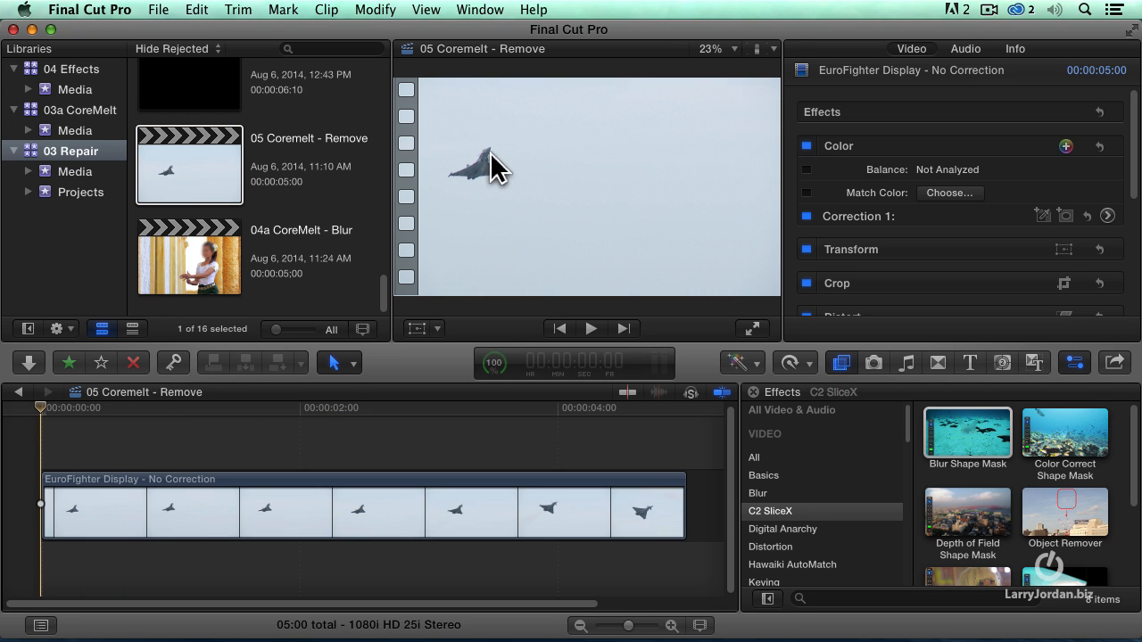
pyautogui.moveTo(611, 183)
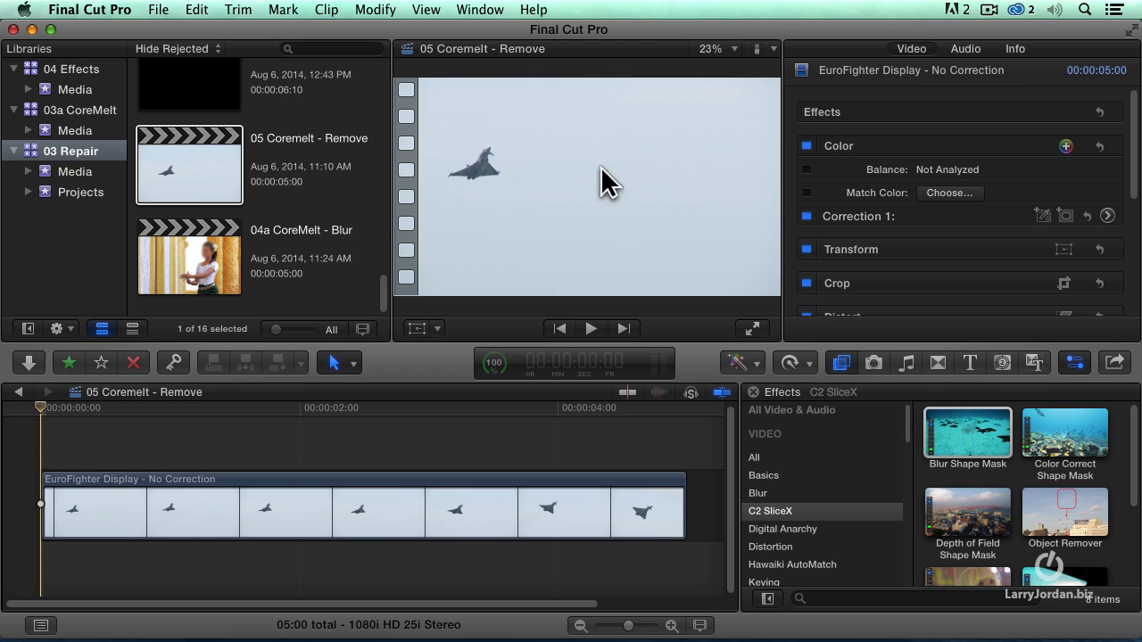
pyautogui.moveTo(468, 174)
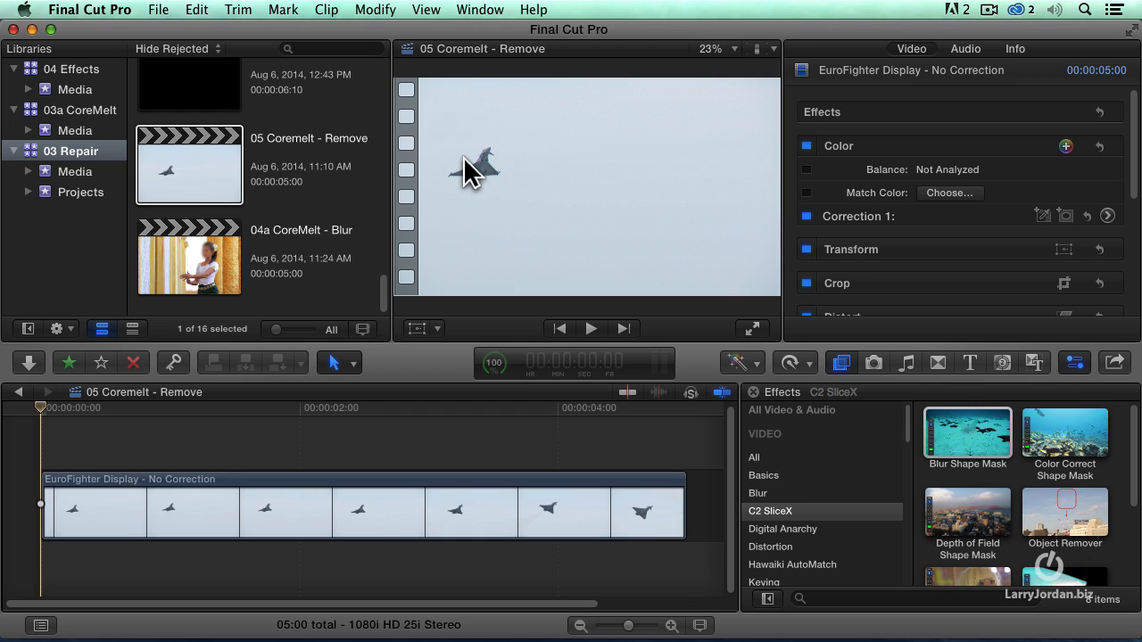
pyautogui.moveTo(941, 314)
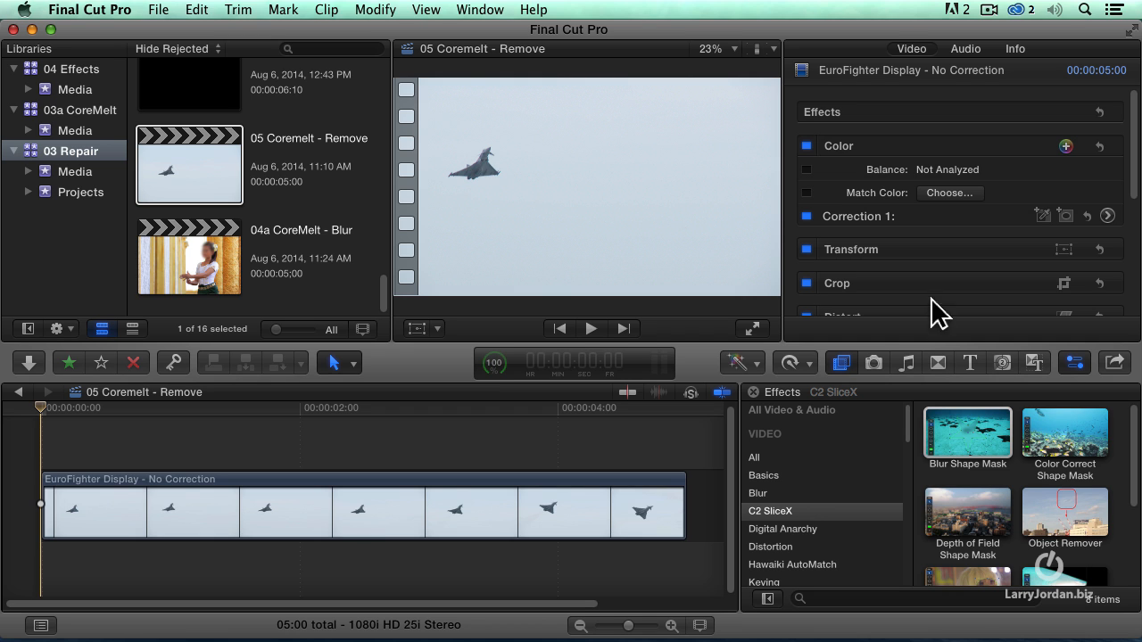
pyautogui.moveTo(1064, 513); pyautogui.dragTo(553, 508)
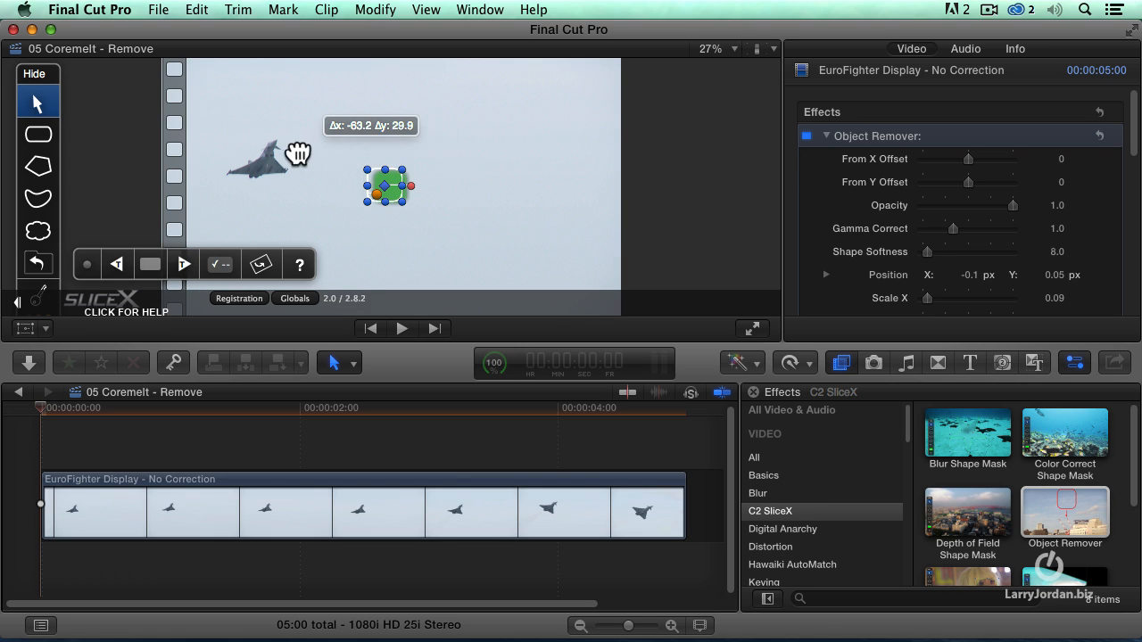
# Step: Move the Object Remover shape onto the jet and scale it up to cover it
pyautogui.moveTo(385, 186); pyautogui.dragTo(257, 160)
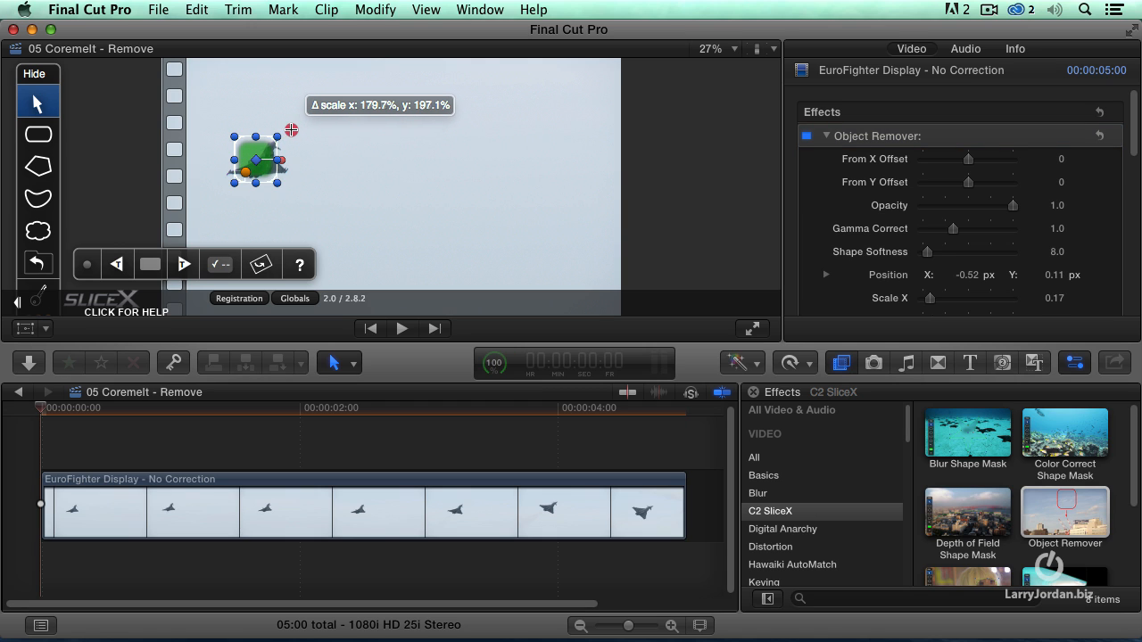
pyautogui.moveTo(291, 131); pyautogui.dragTo(303, 128)
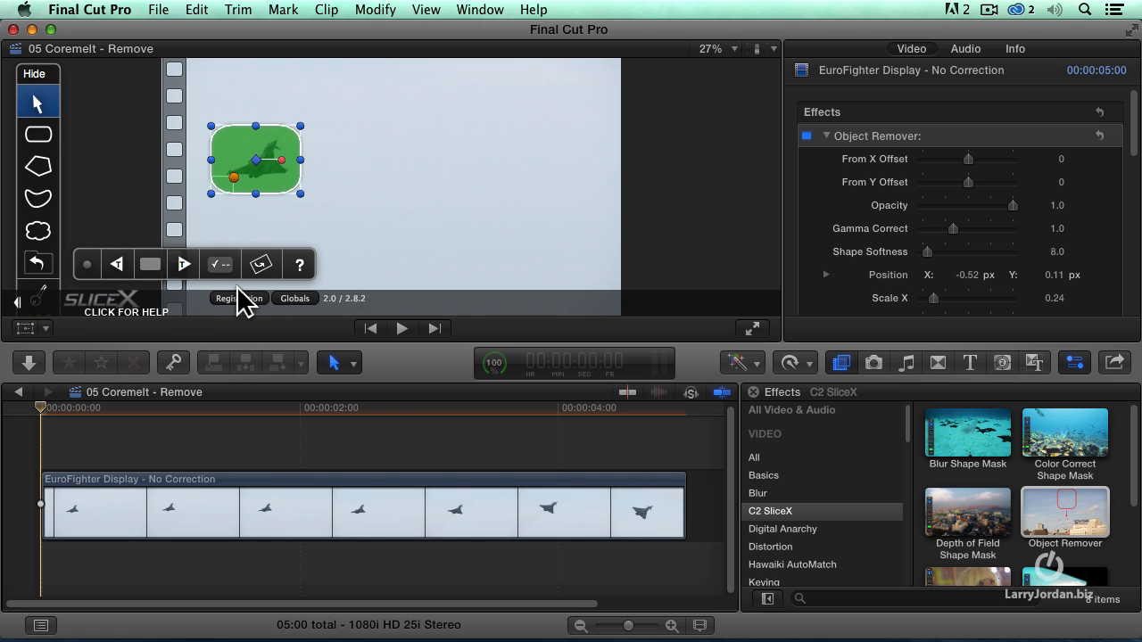
pyautogui.moveTo(186, 281)
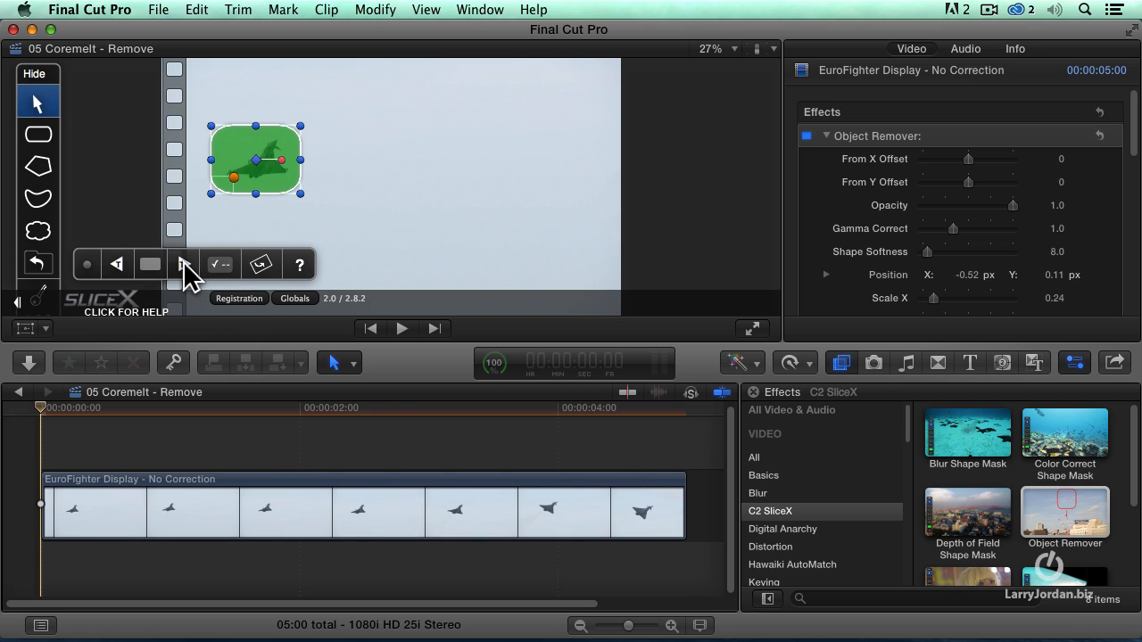
# Step: Track the remover shape forward along the jet, play back, and return to the start
pyautogui.click(184, 264)
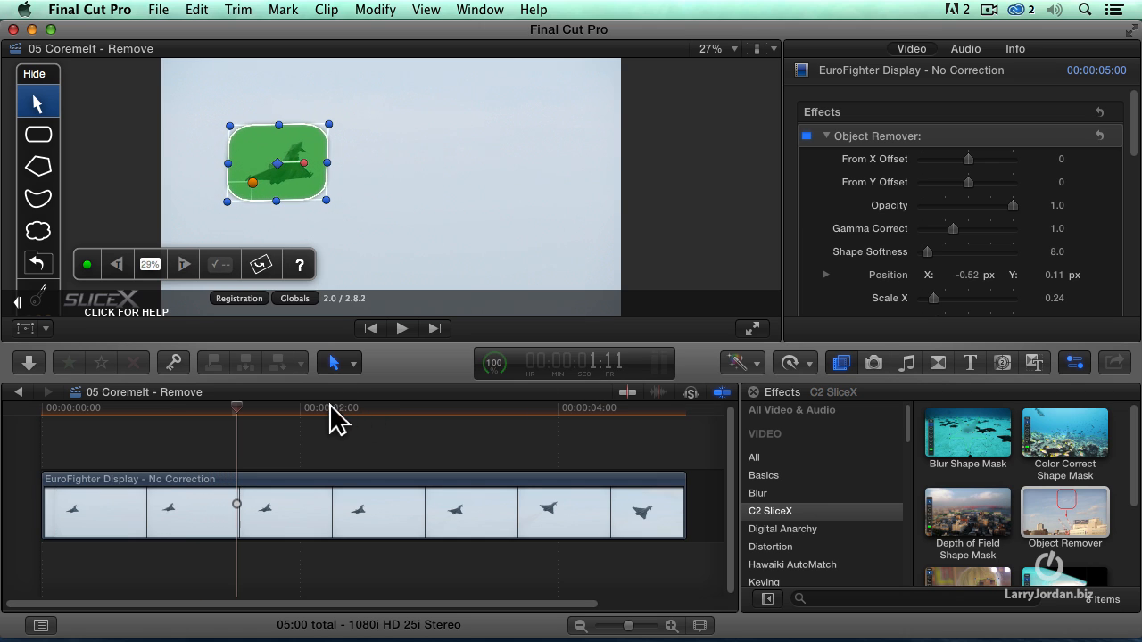
pyautogui.click(401, 328)
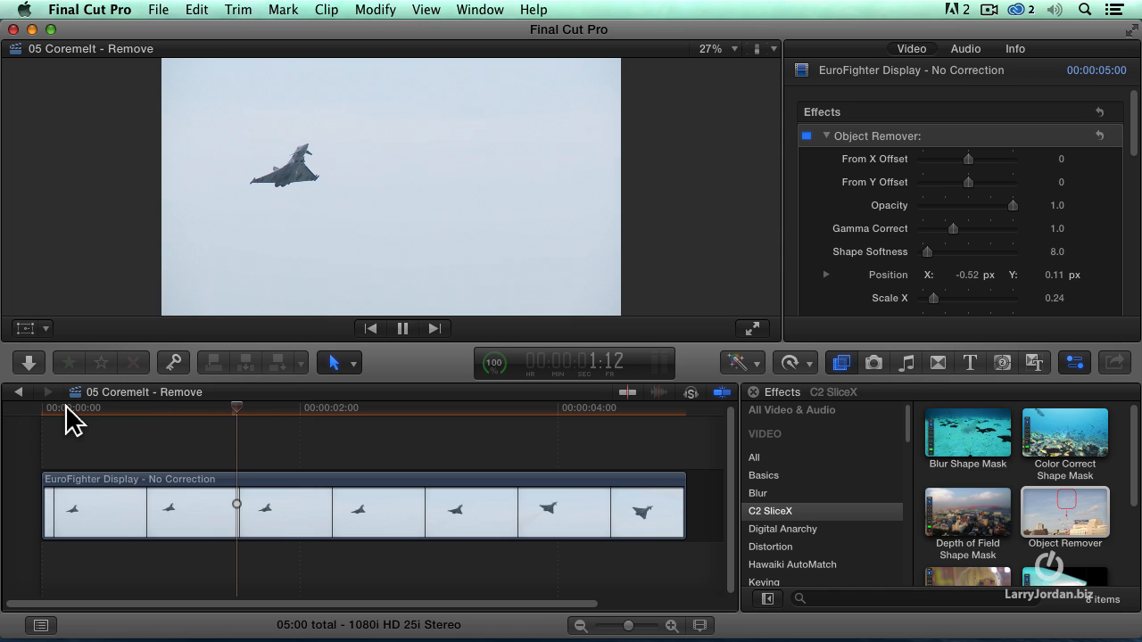
pyautogui.click(54, 407)
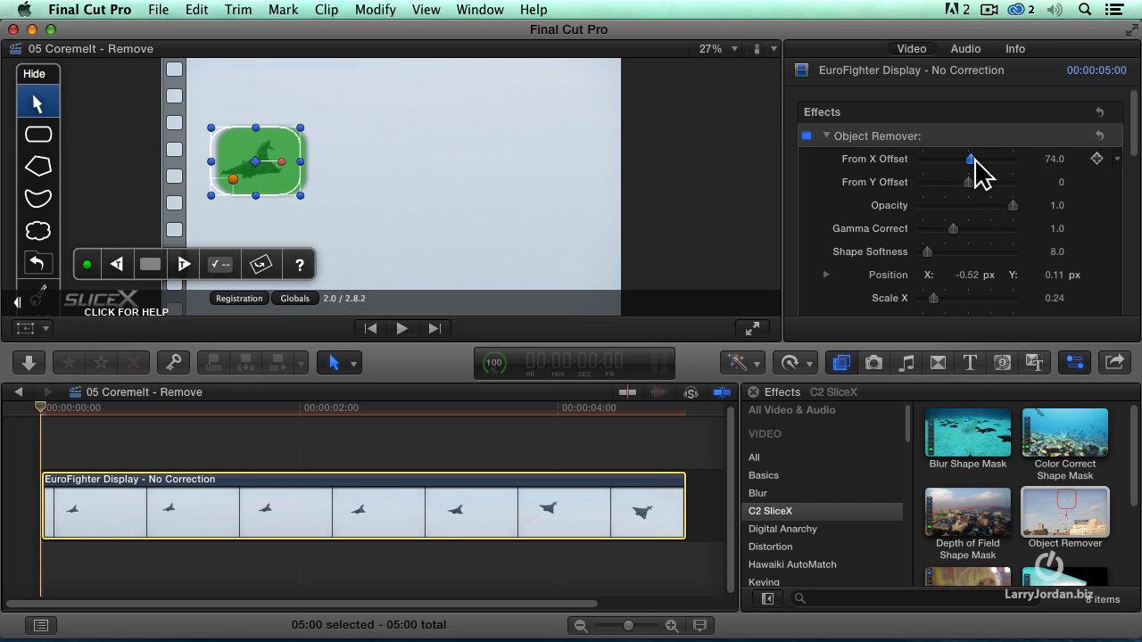
# Step: Raise the Object Remover From X Offset to about 454, onto clean sky
pyautogui.moveTo(970, 159); pyautogui.dragTo(983, 159)
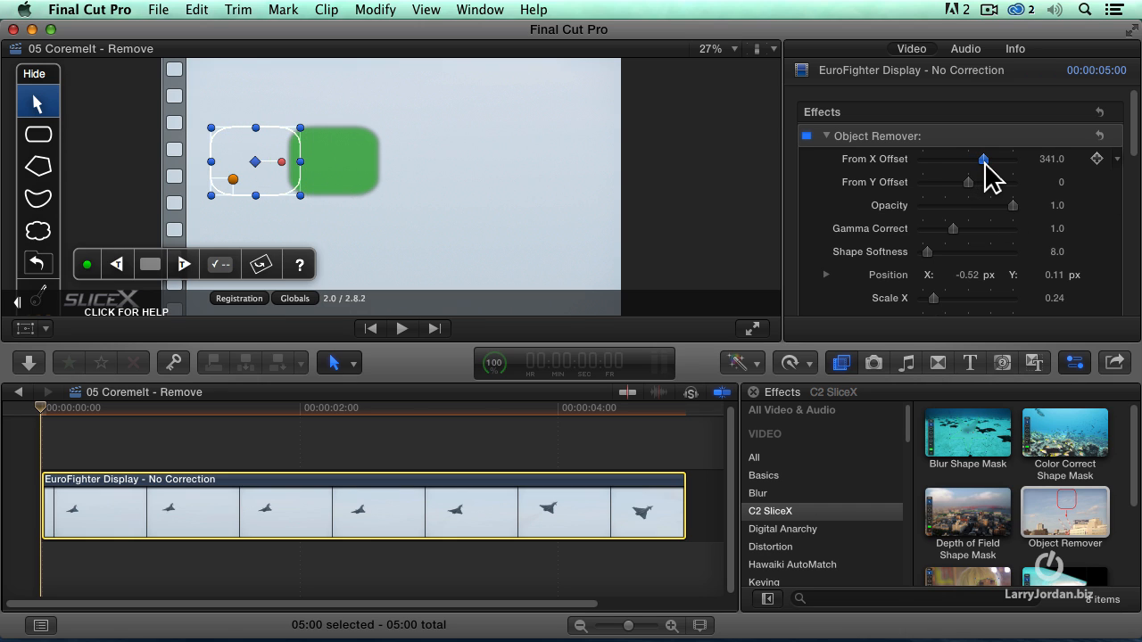
pyautogui.moveTo(984, 158); pyautogui.dragTo(988, 158)
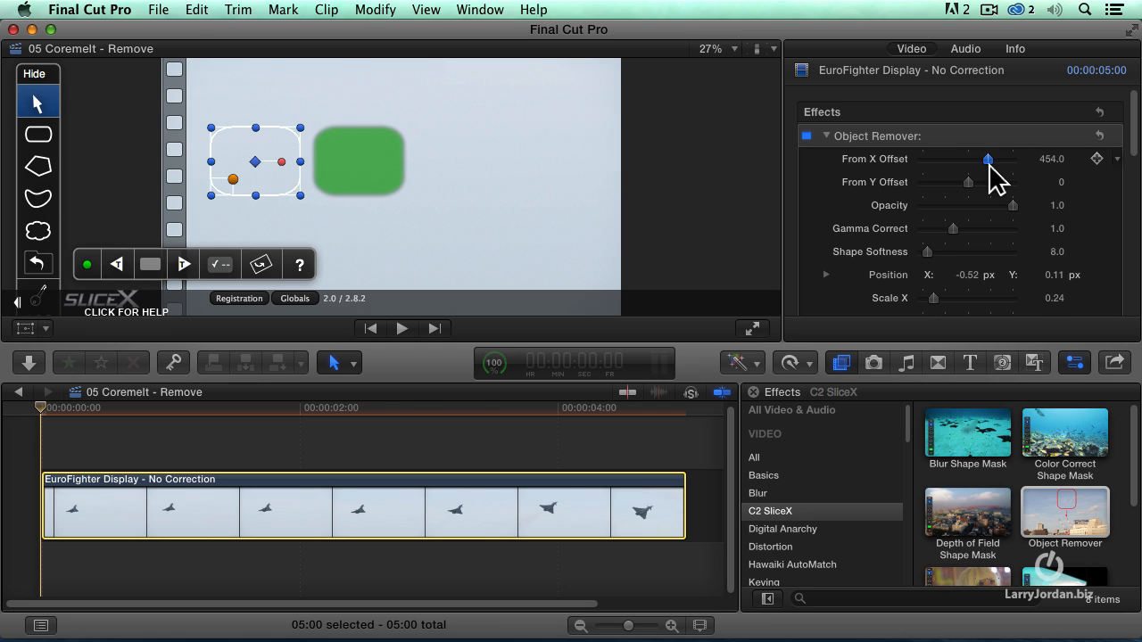
pyautogui.moveTo(366, 165)
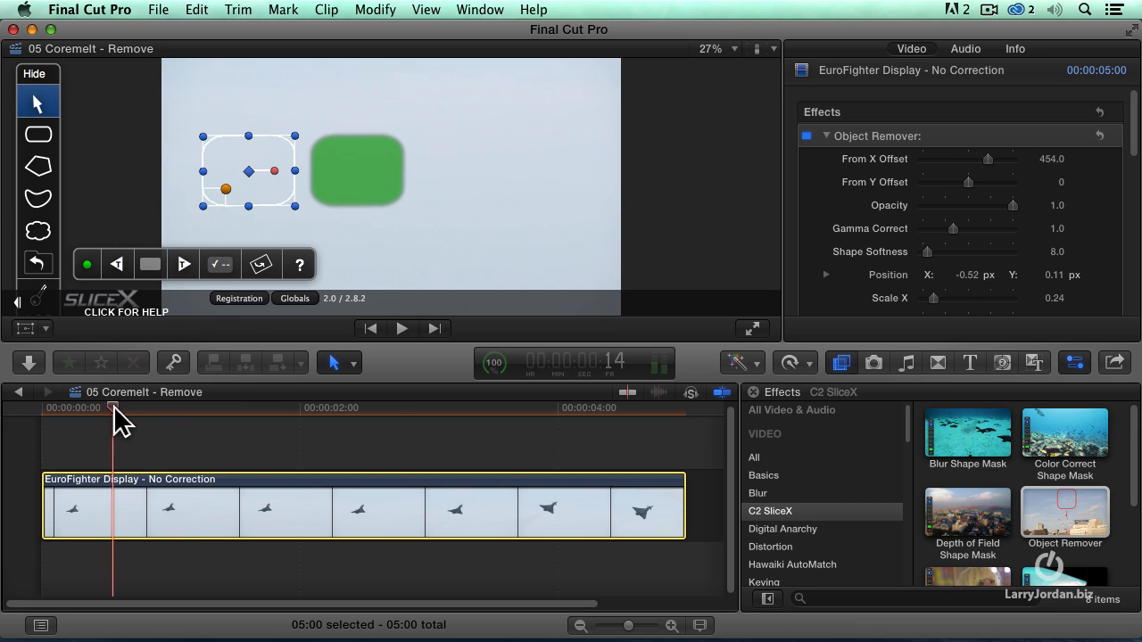
pyautogui.moveTo(114, 407); pyautogui.dragTo(71, 408)
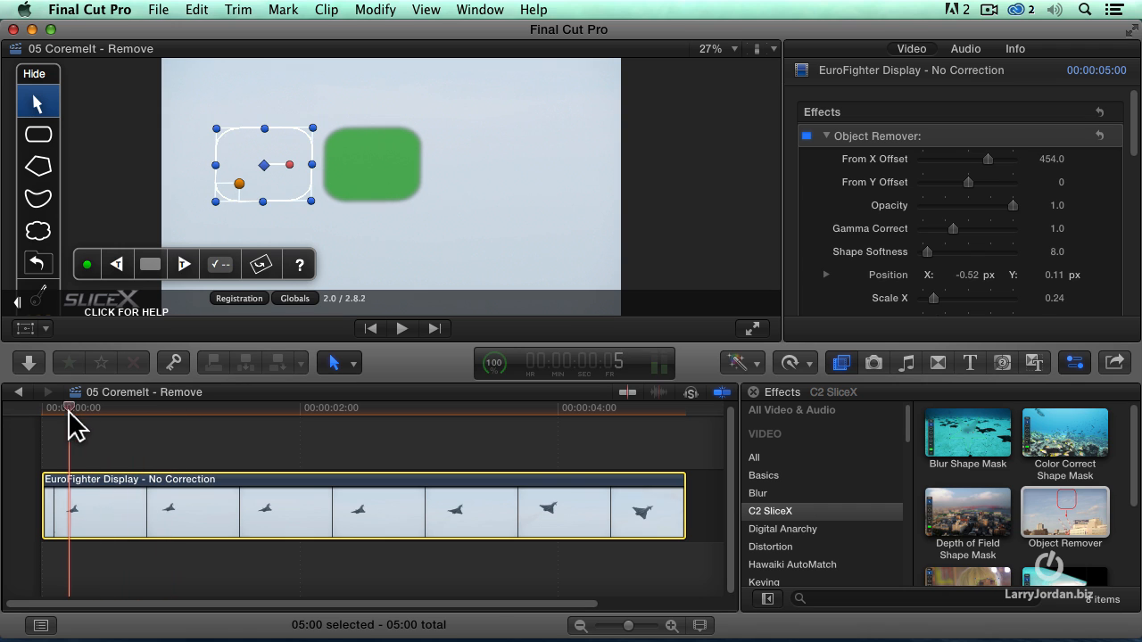
pyautogui.moveTo(71, 407); pyautogui.dragTo(244, 407)
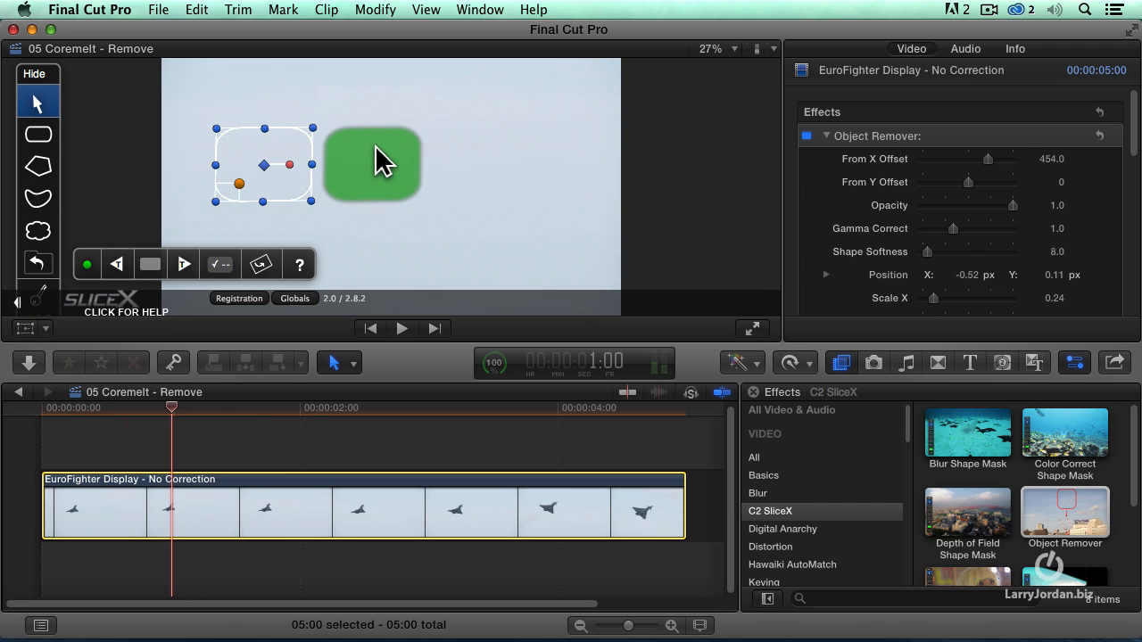
pyautogui.moveTo(281, 187)
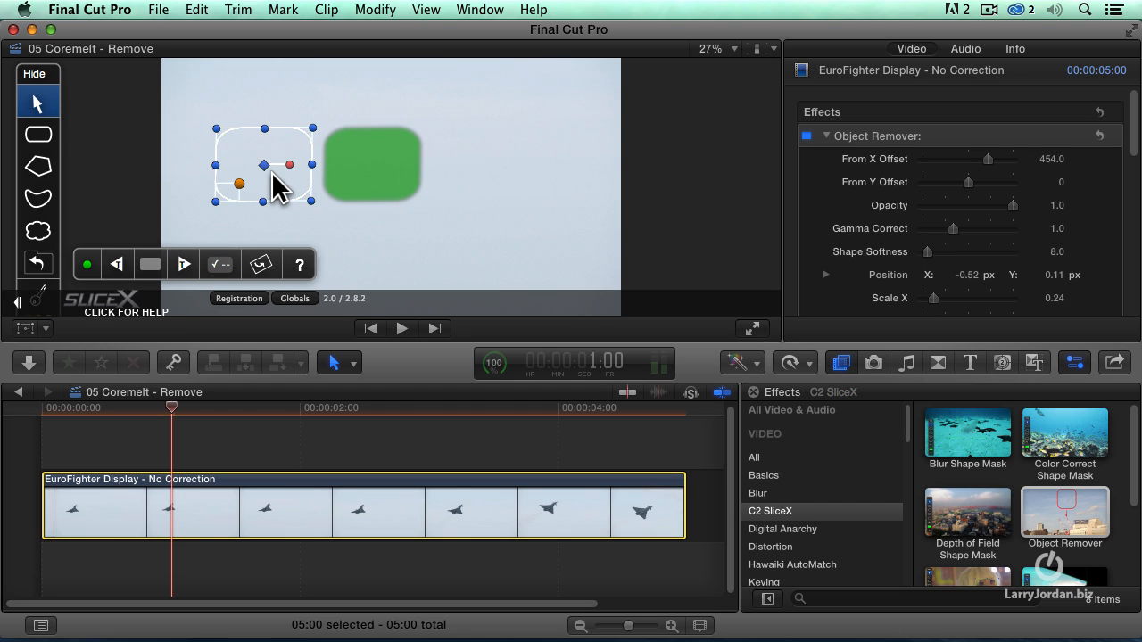
pyautogui.click(90, 407)
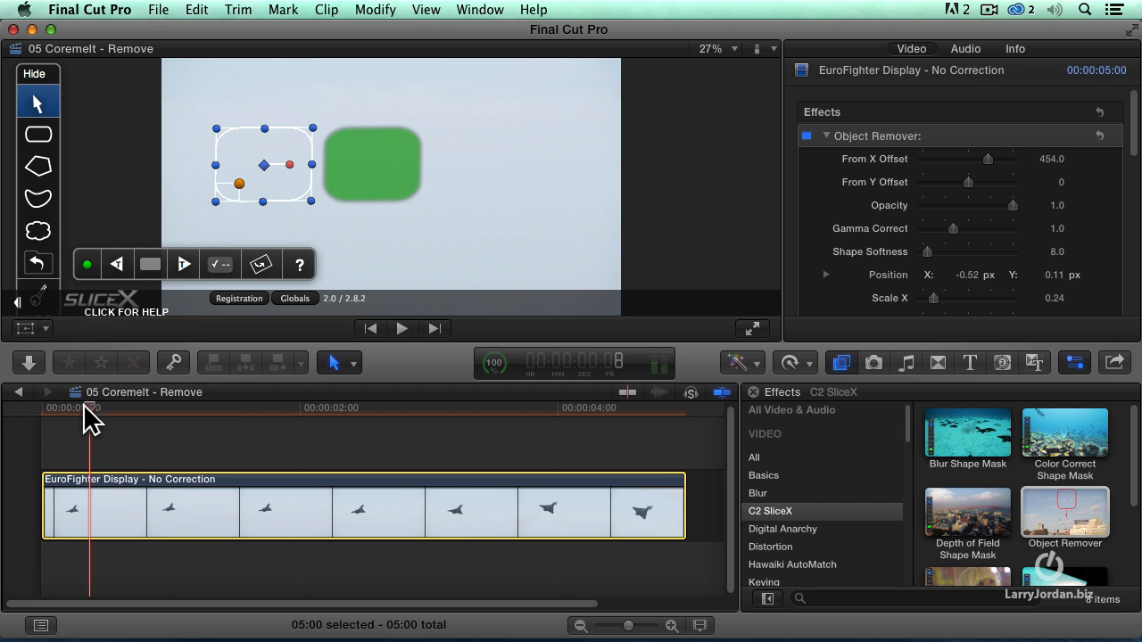